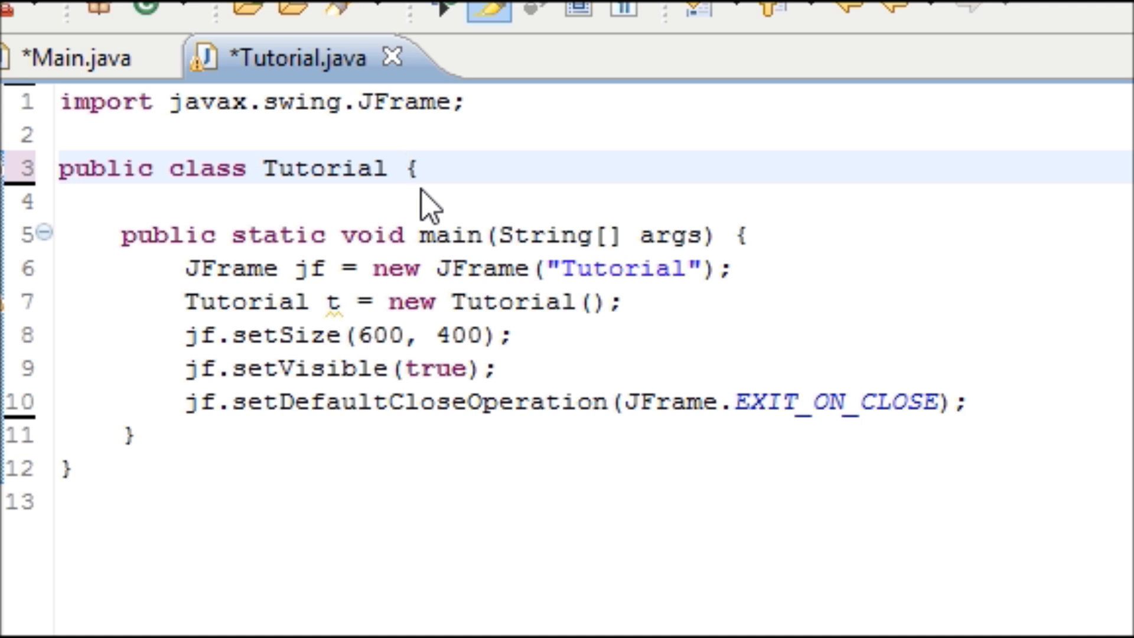
# Step: Make Tutorial extend Canvas and import java.awt.Canvas through the quick fix
pyautogui.write('extends')
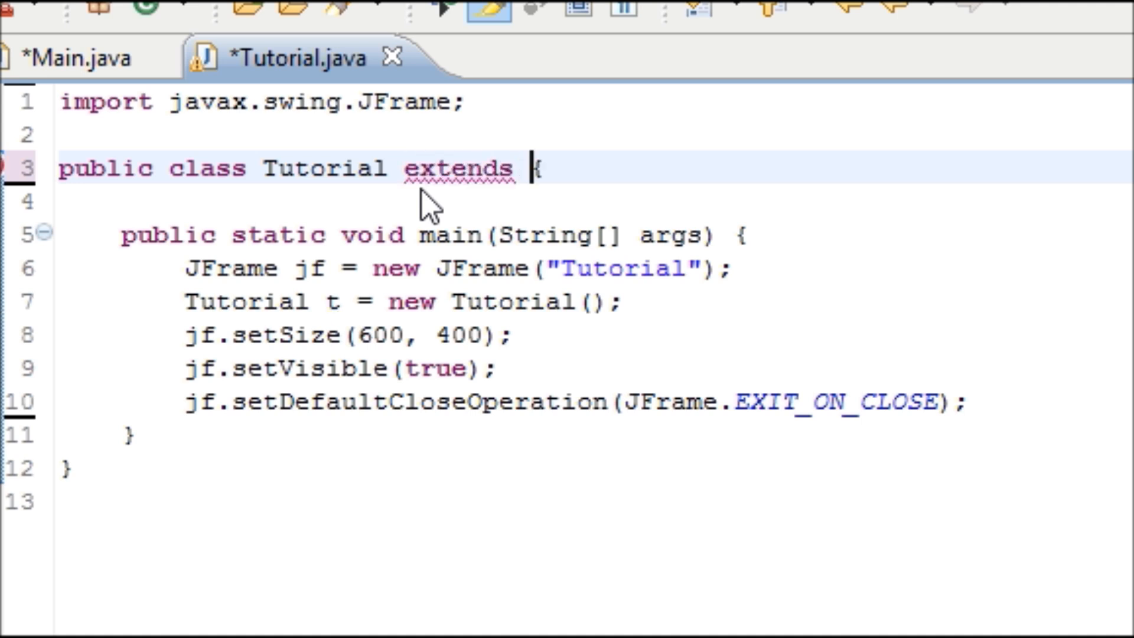
pyautogui.write('Canvas')
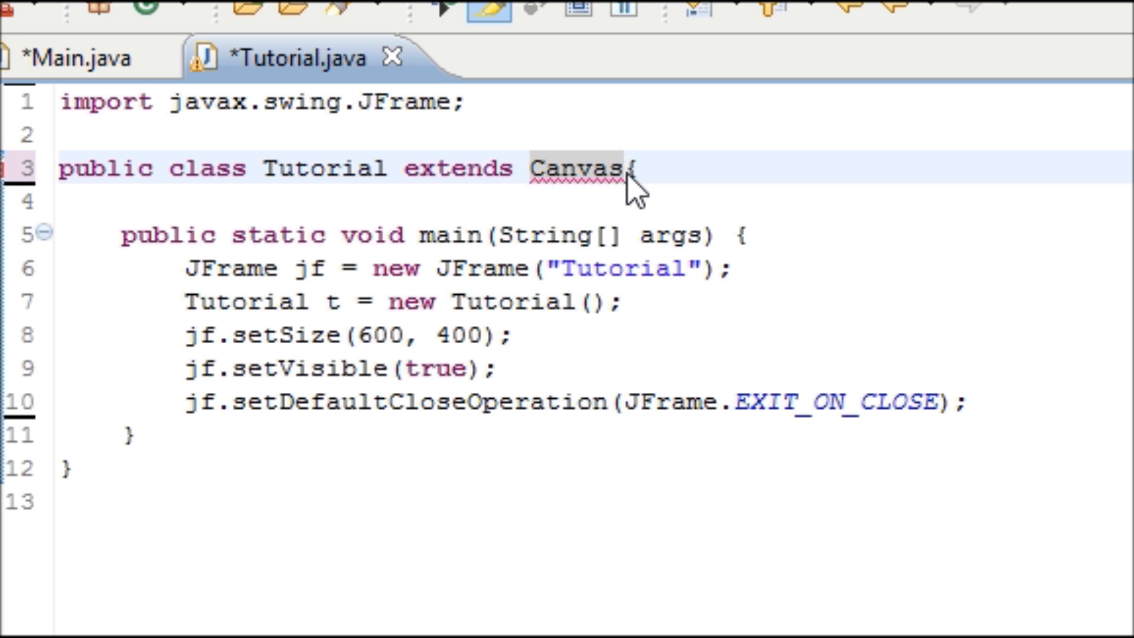
pyautogui.click(625, 168)
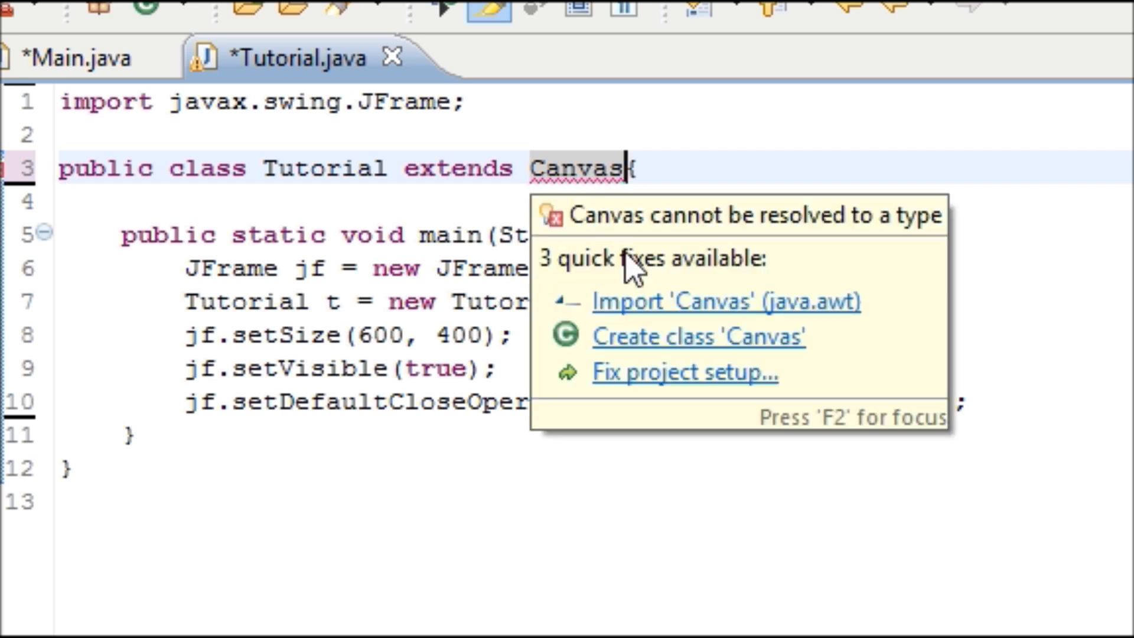
pyautogui.click(725, 301)
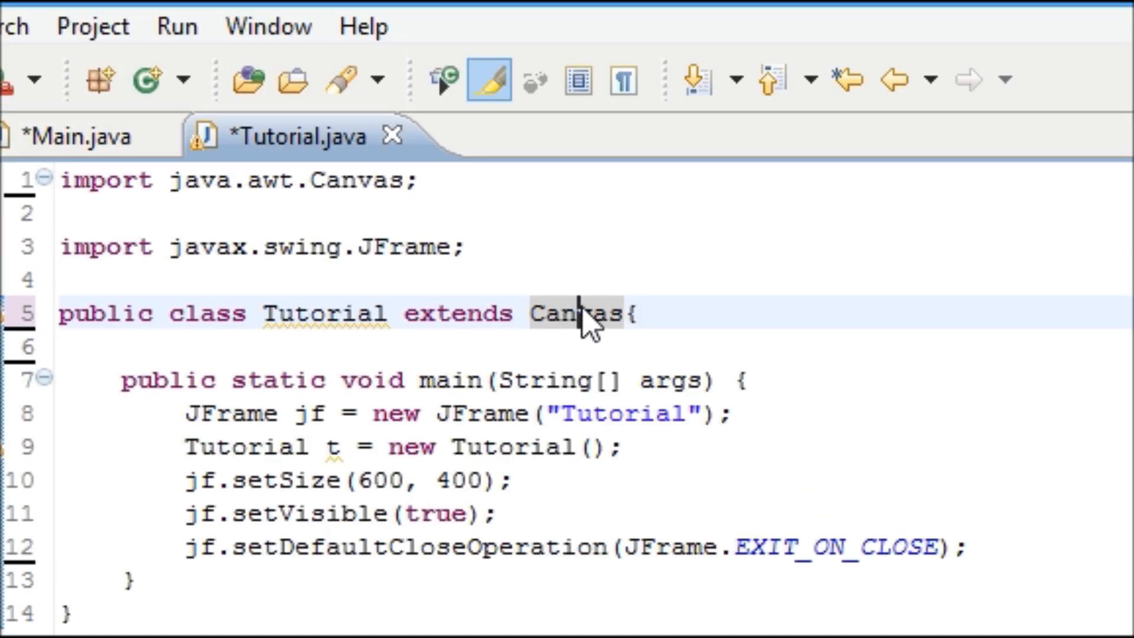
pyautogui.moveTo(467, 441)
pyautogui.write('jf.add(t);')
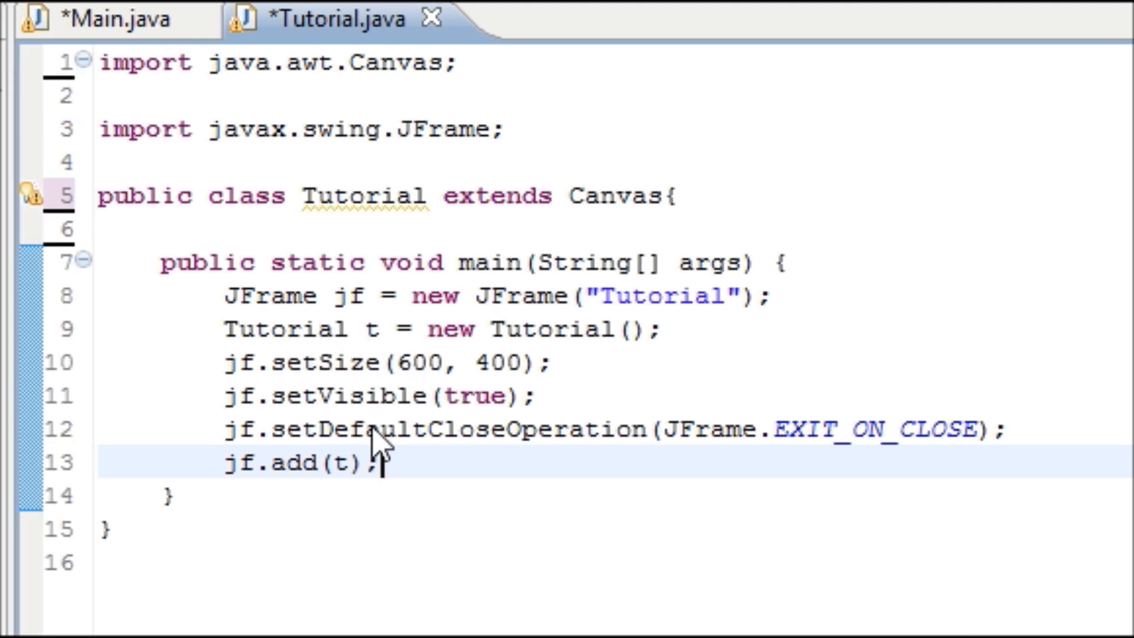
# Step: Add jf.add(t); at the end of main and place the caret after the class declaration
pyautogui.doubleClick(373, 329)
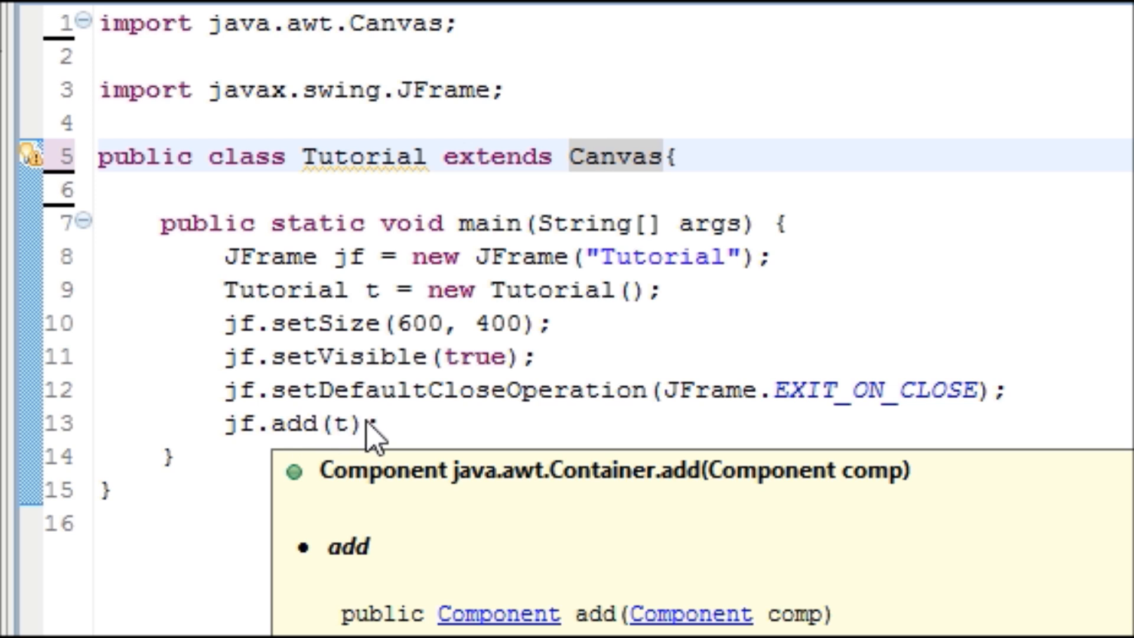
pyautogui.click(658, 157)
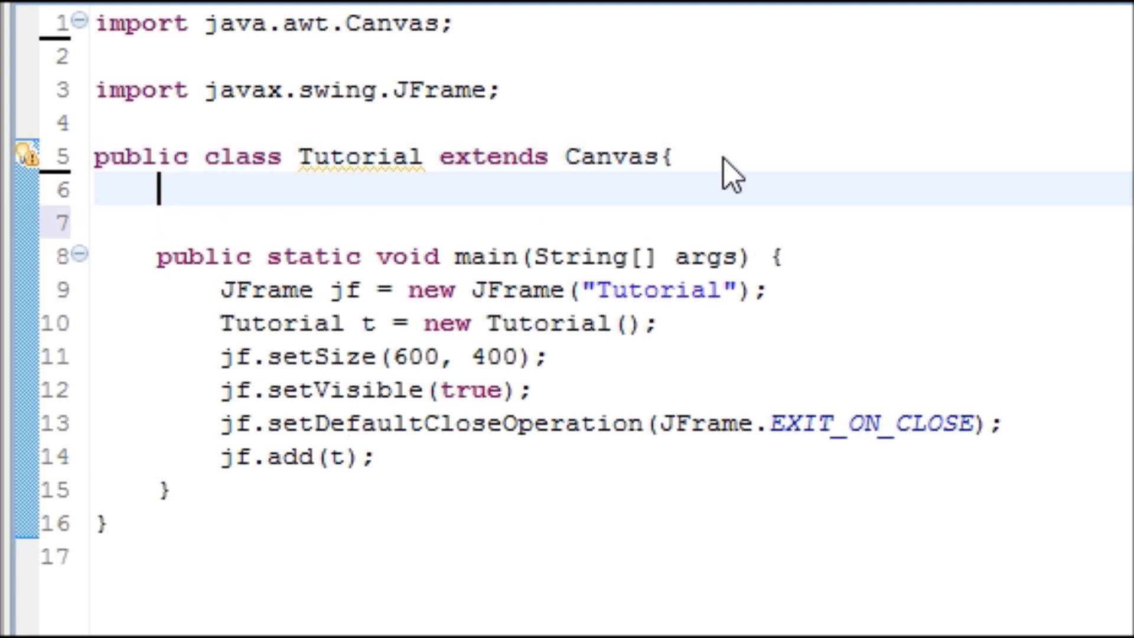
# Step: Declare public void paint(Graphics g) with an opening brace, importing java.awt.Graphics
pyautogui.write('public void pa')
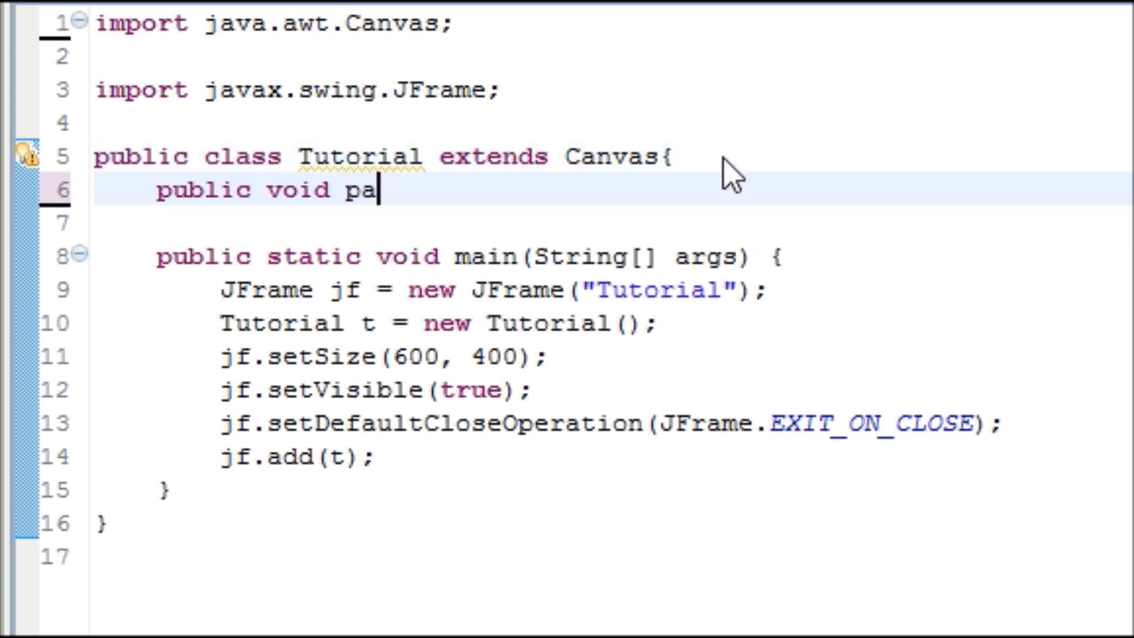
pyautogui.write('int()')
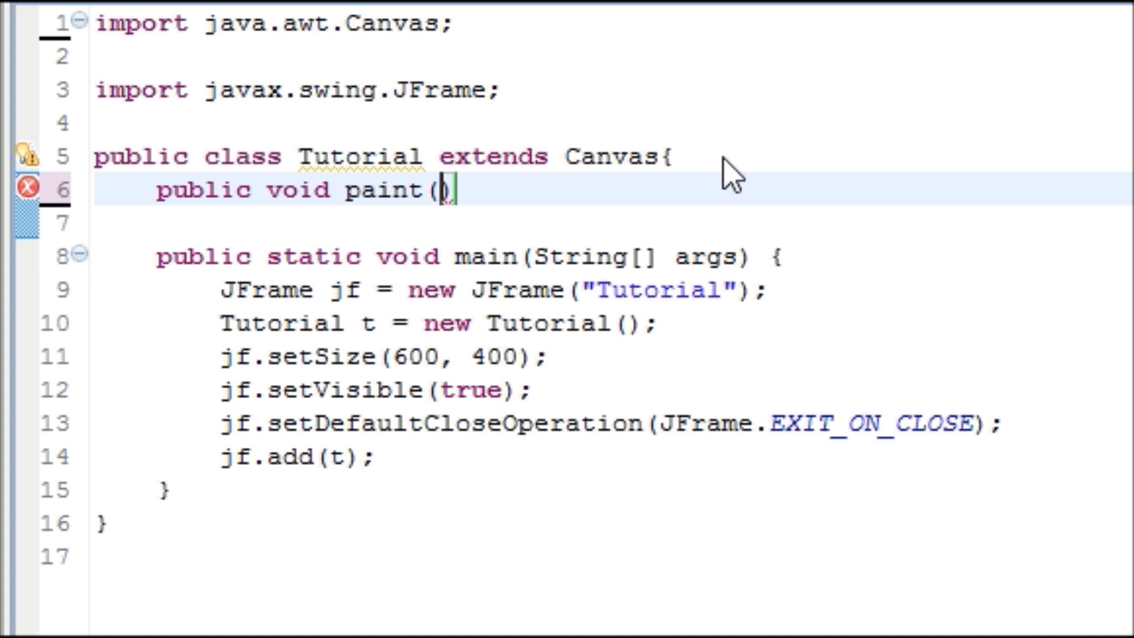
pyautogui.write('Graphics g')
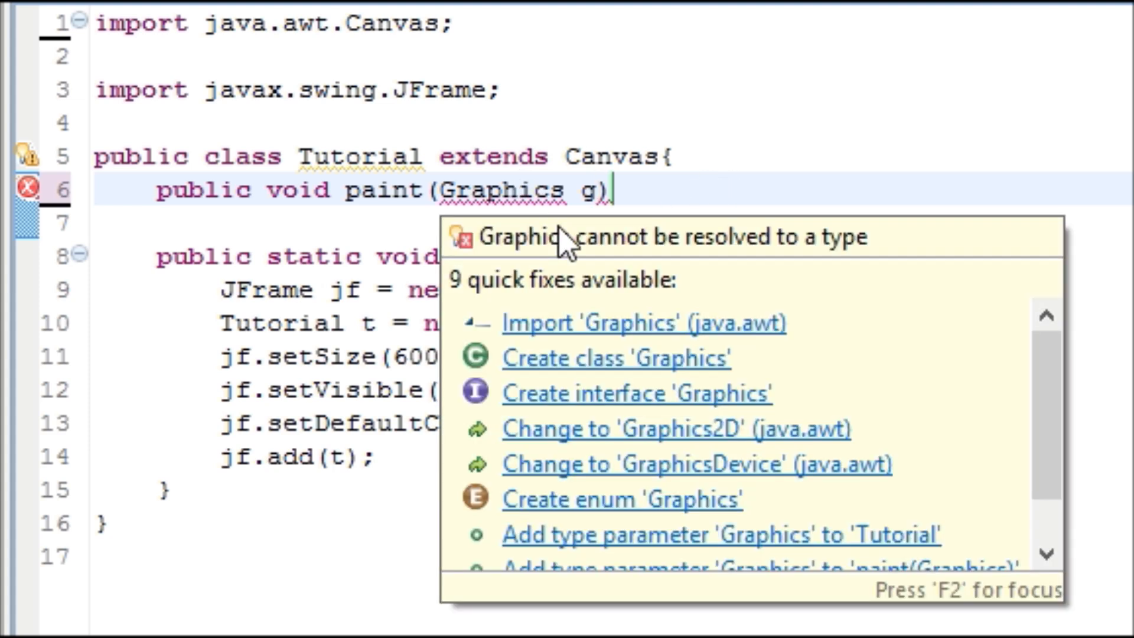
pyautogui.press('Escape')
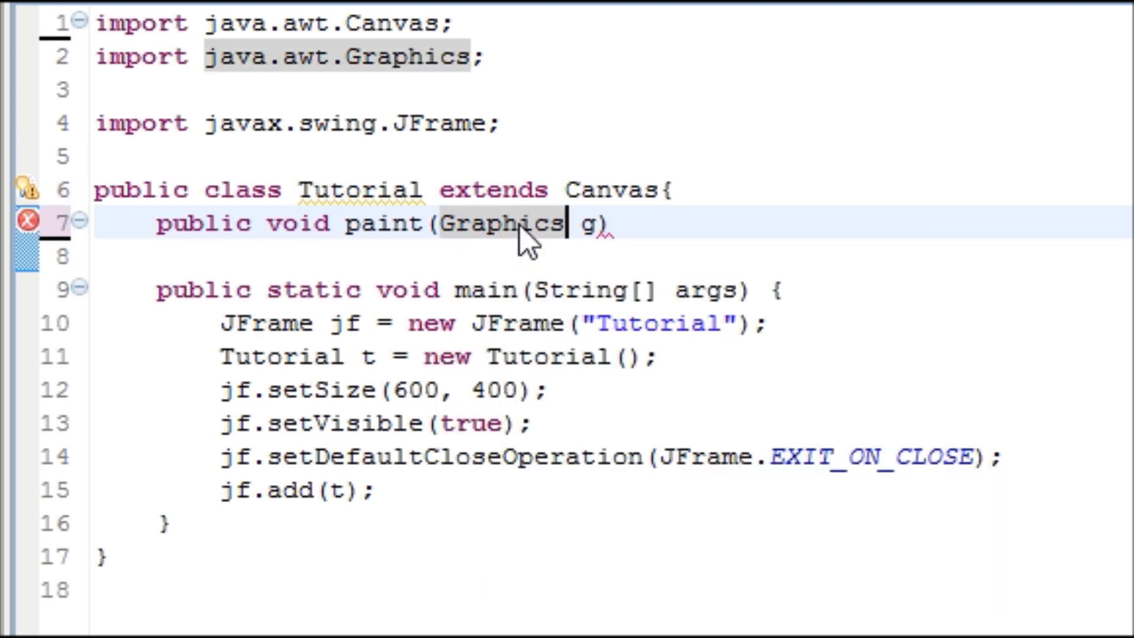
pyautogui.moveTo(434, 239)
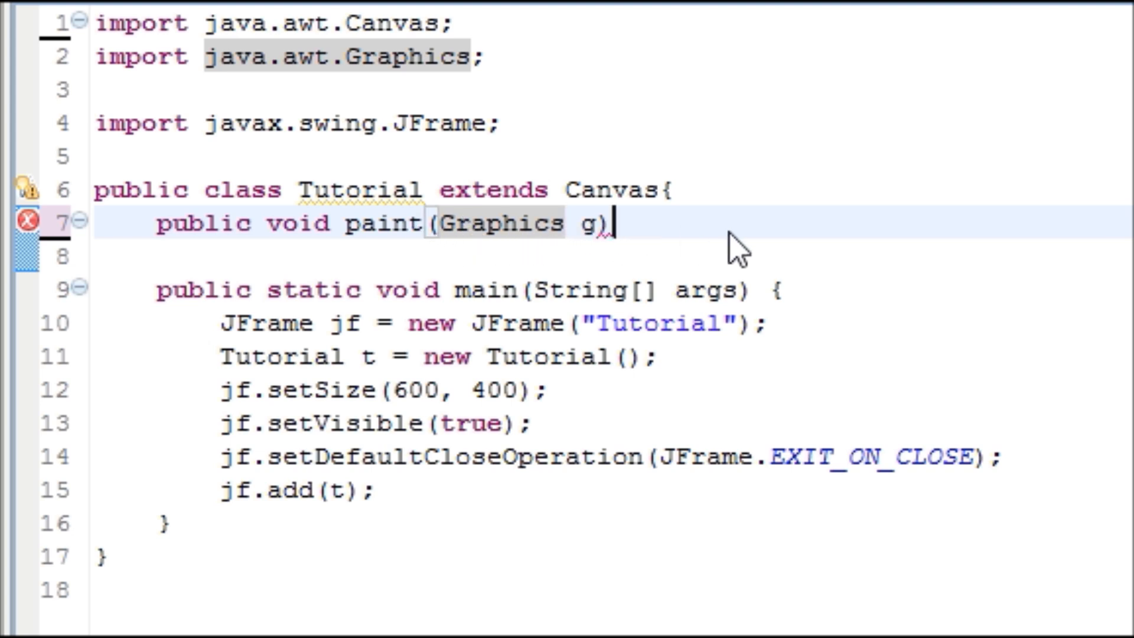
pyautogui.write('{')
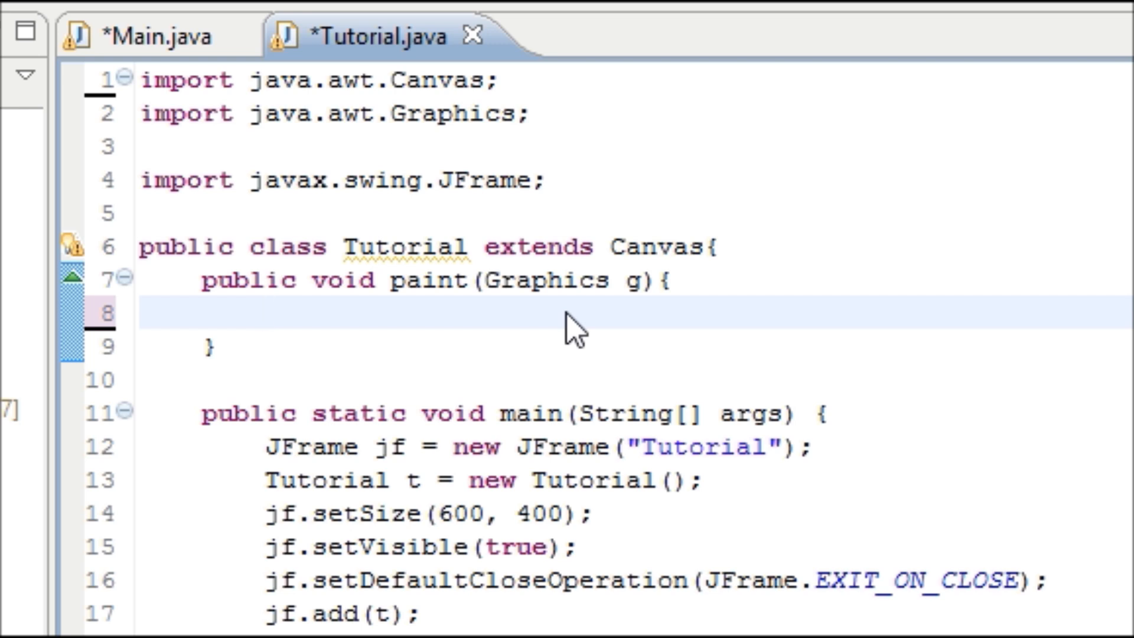
# Step: Write g.setColor(Color.RED); inside the empty paint body
pyautogui.click(267, 312)
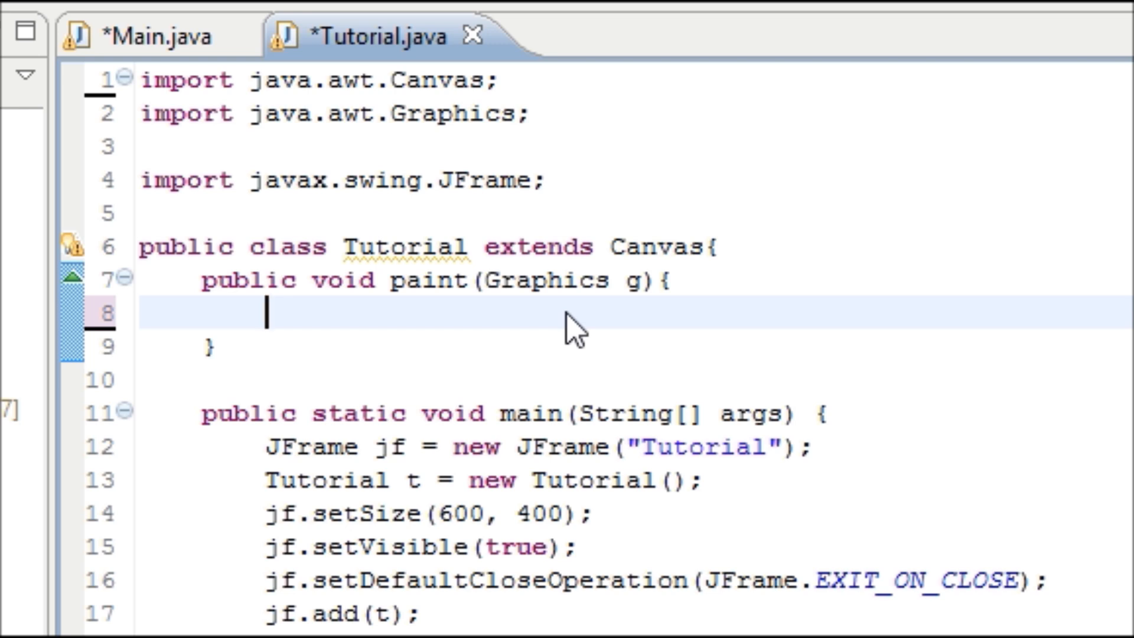
pyautogui.write('g.')
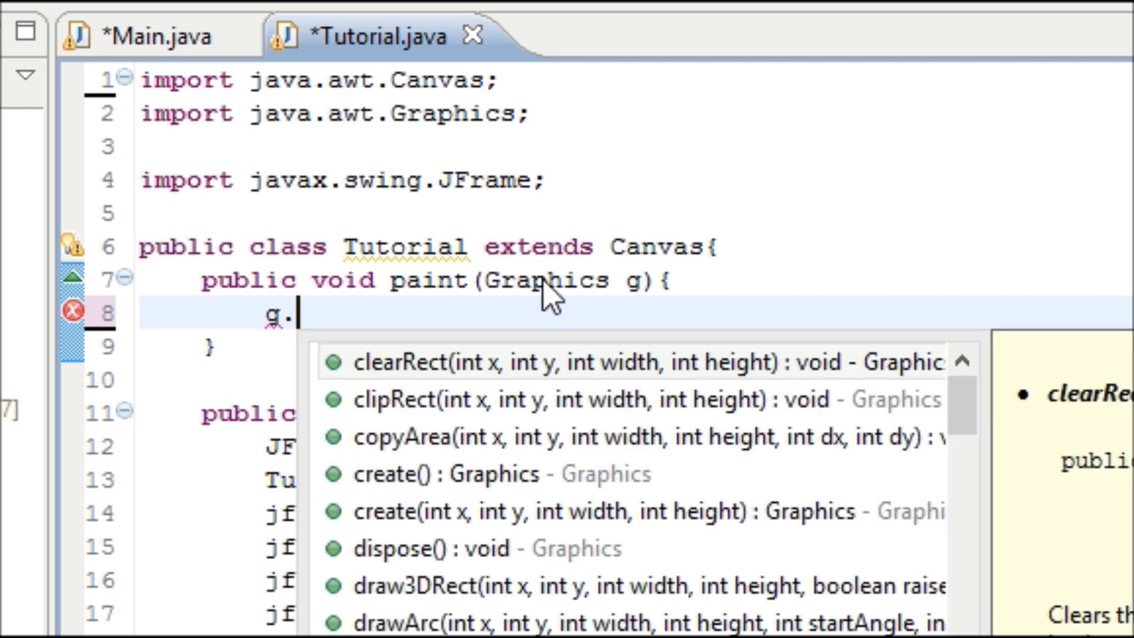
pyautogui.press('Escape')
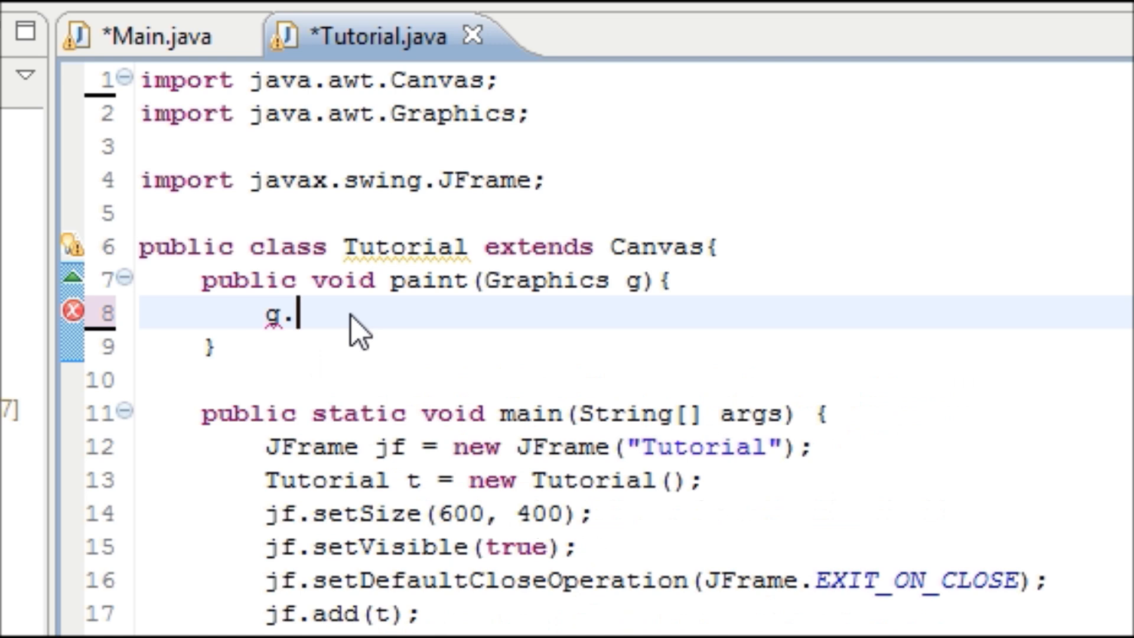
pyautogui.write('setColo')
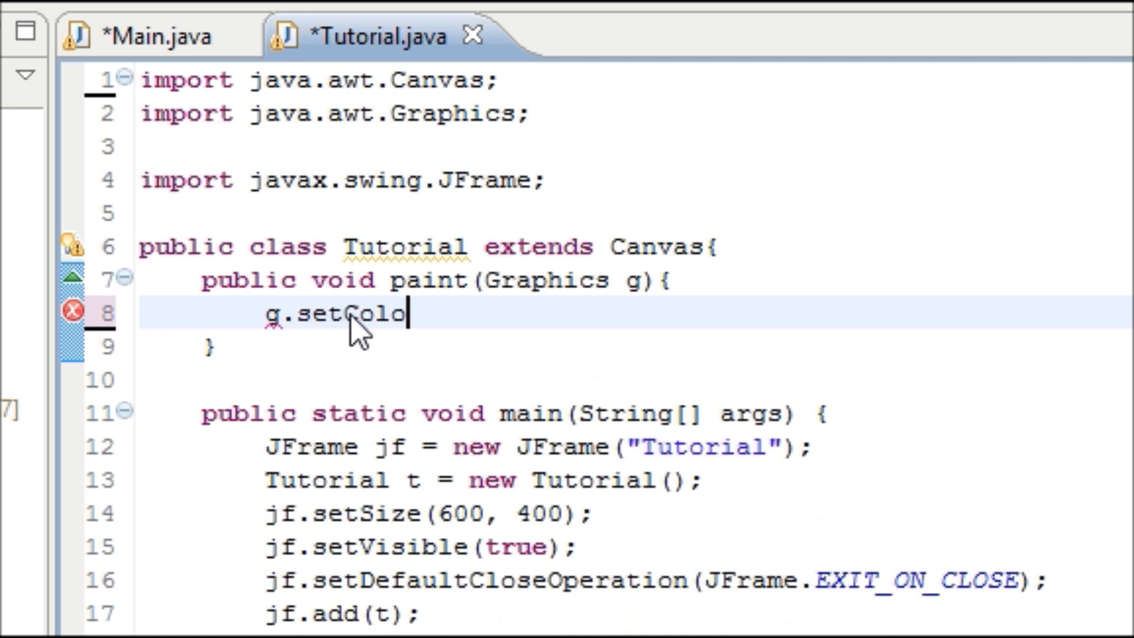
pyautogui.write('r()')
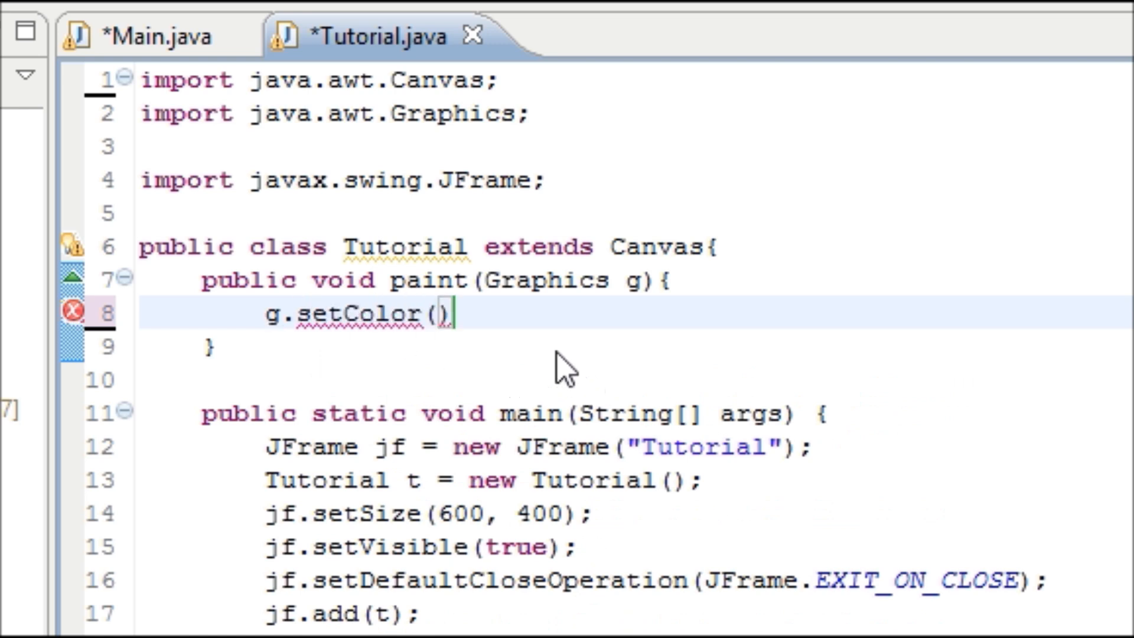
pyautogui.write(';')
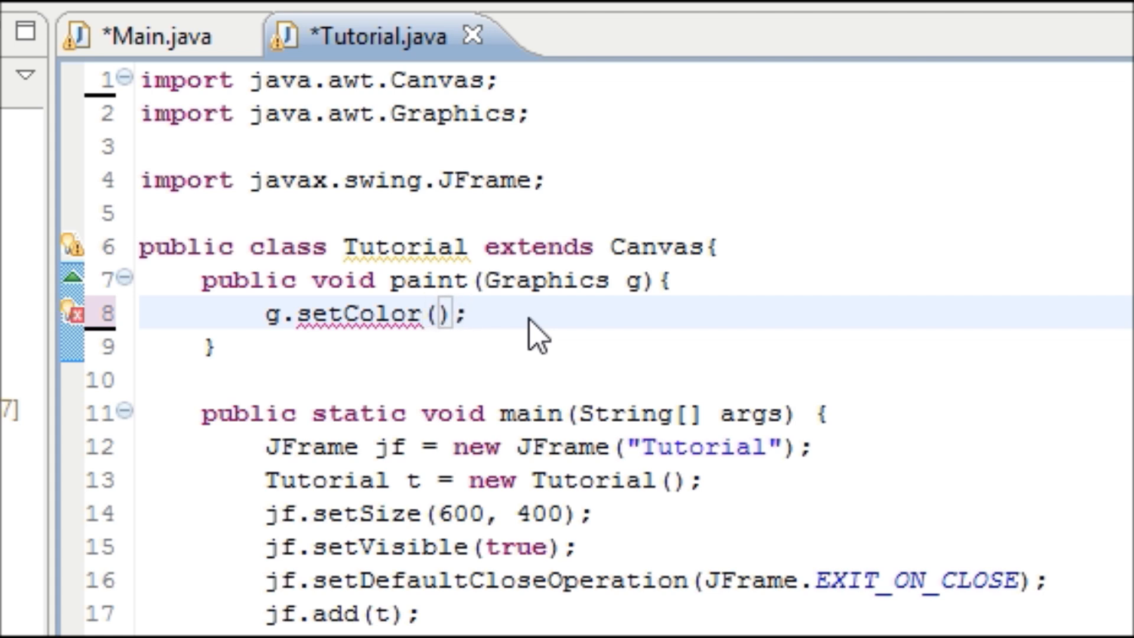
pyautogui.write('C')
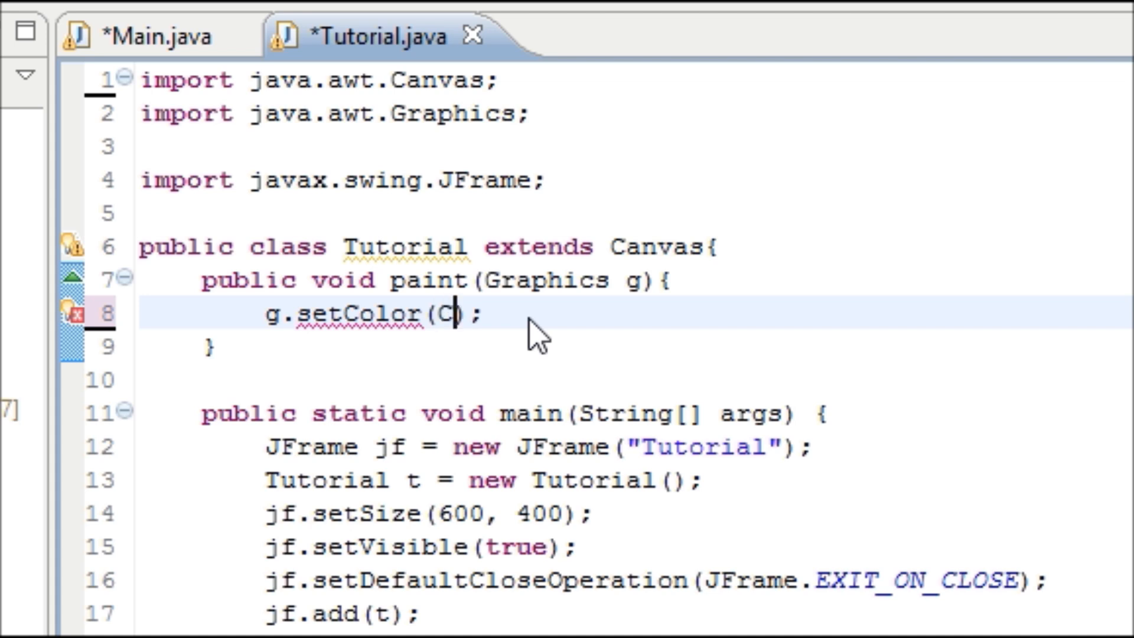
pyautogui.write('olor.RED')
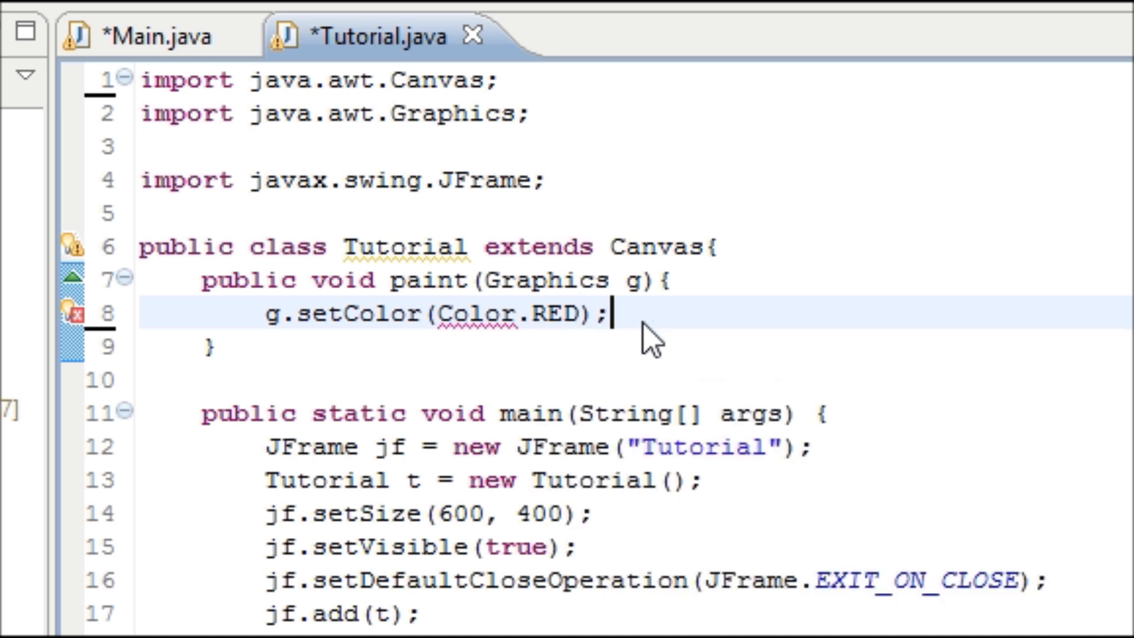
pyautogui.moveTo(539, 329)
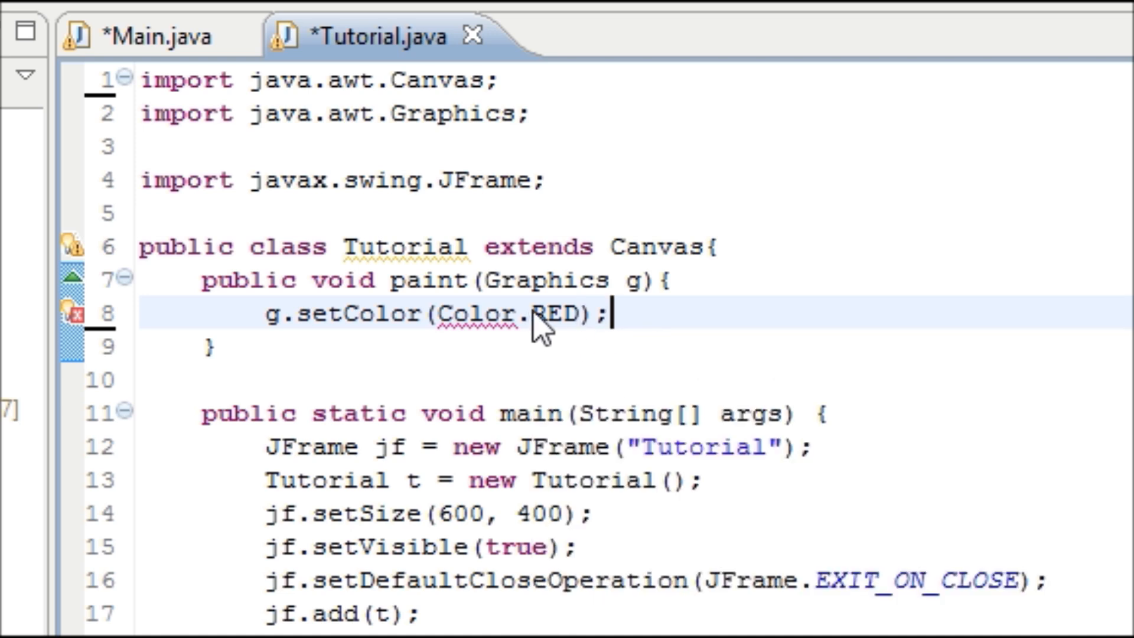
# Step: Resolve Color by importing java.awt.Color from the quick fixes
pyautogui.doubleClick(553, 314)
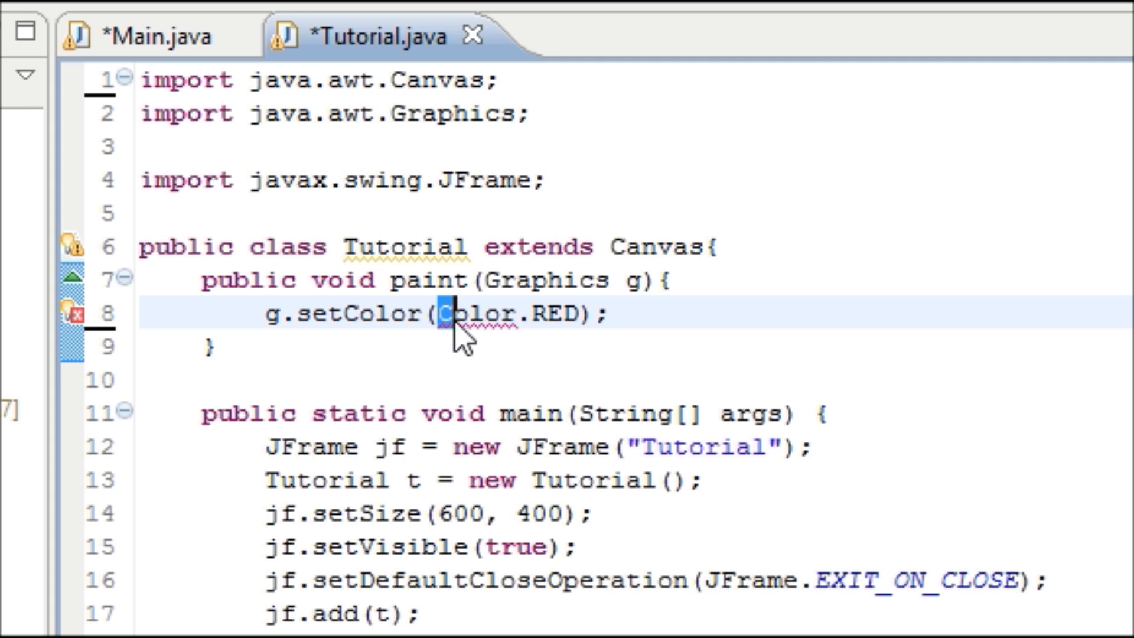
pyautogui.click(441, 314)
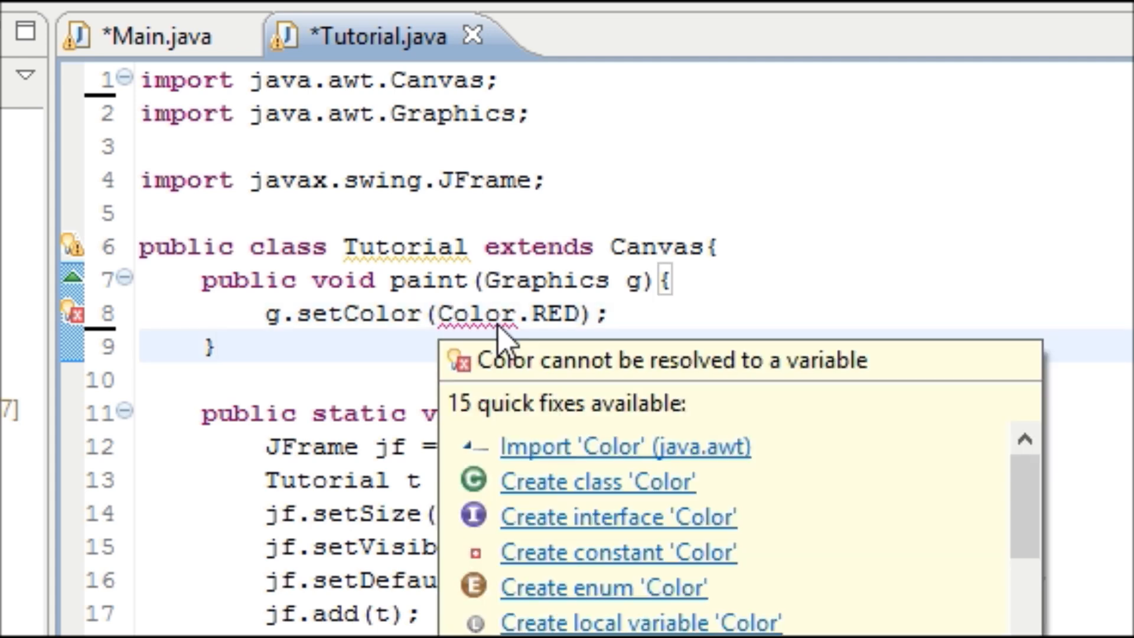
pyautogui.click(625, 446)
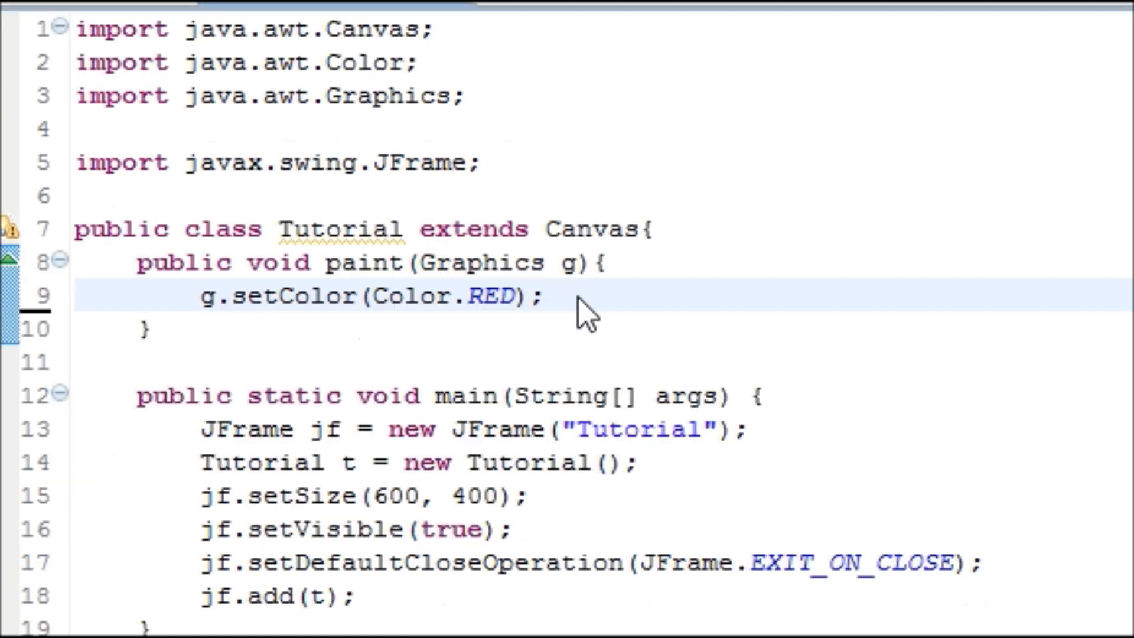
pyautogui.click(541, 296)
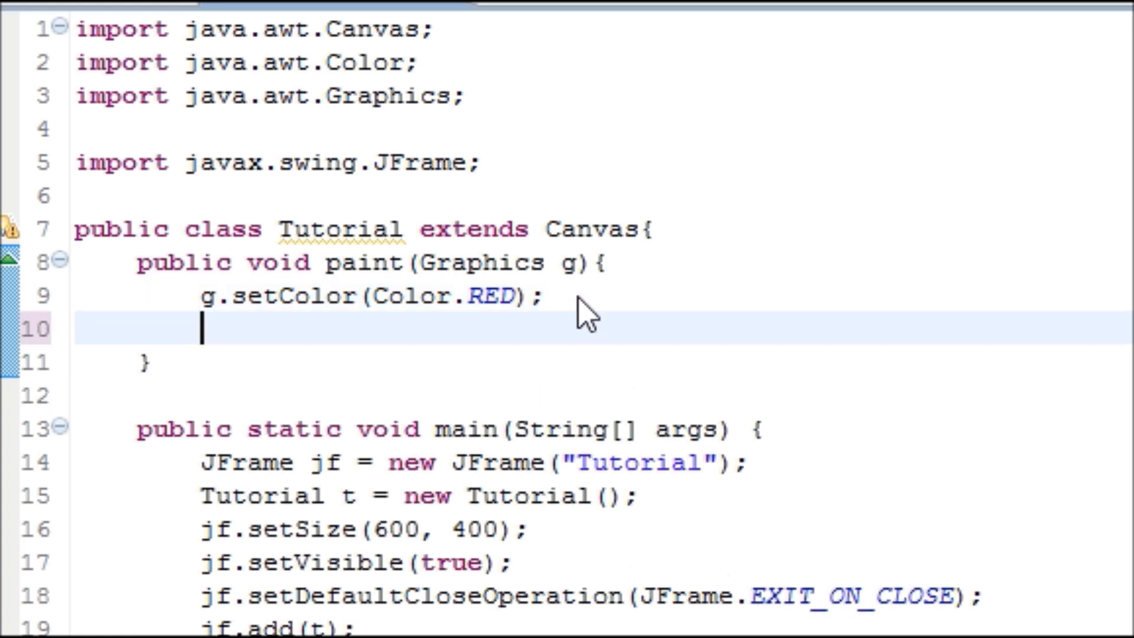
# Step: Add g.fillRect(10, 10, 100, 50); below the setColor line
pyautogui.write('g')
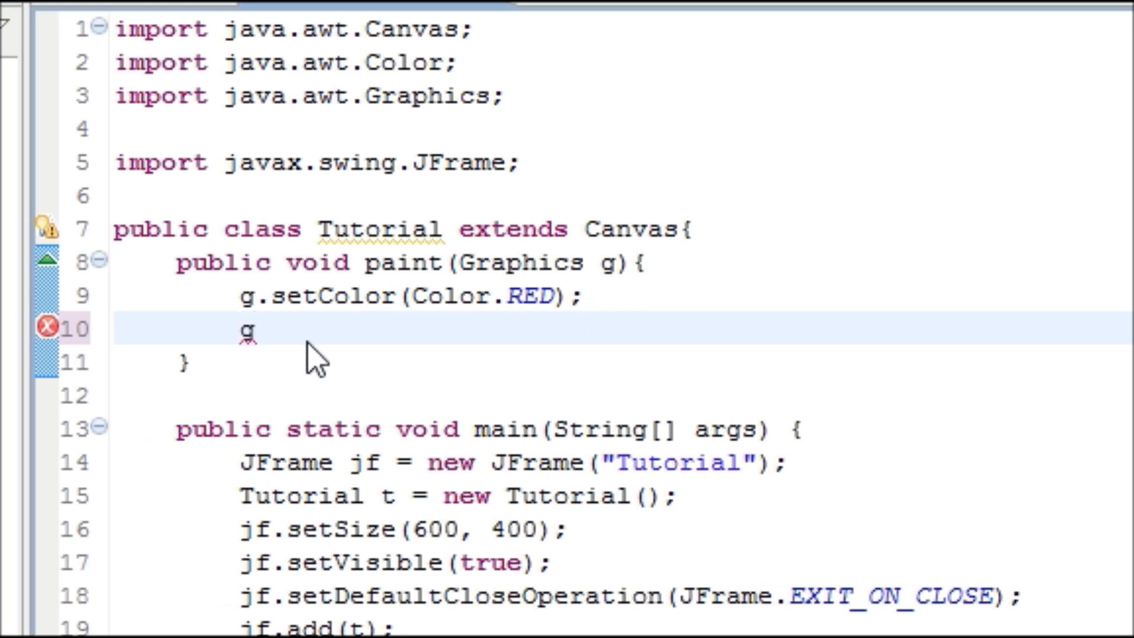
pyautogui.write('fillRect(x, y, width, height')
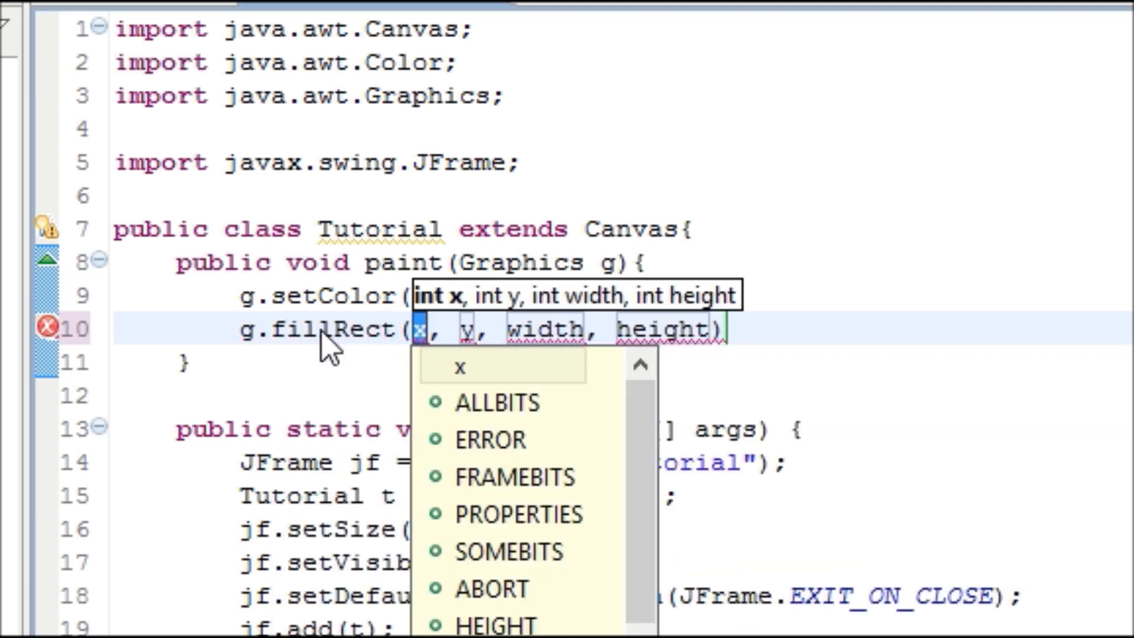
pyautogui.moveTo(738, 362)
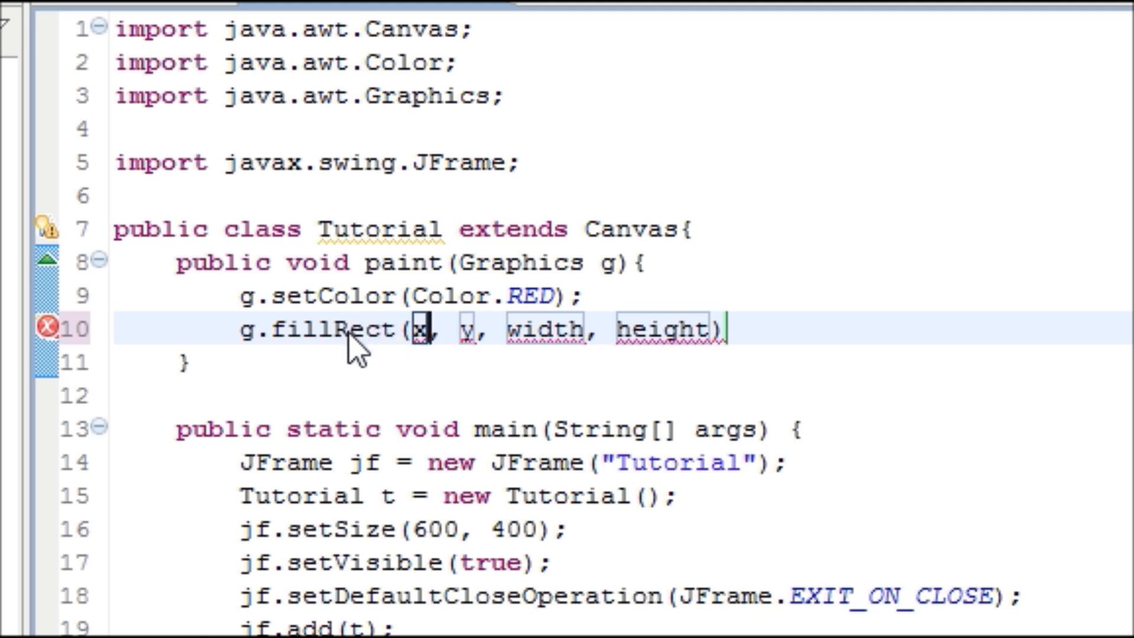
pyautogui.moveTo(434, 340)
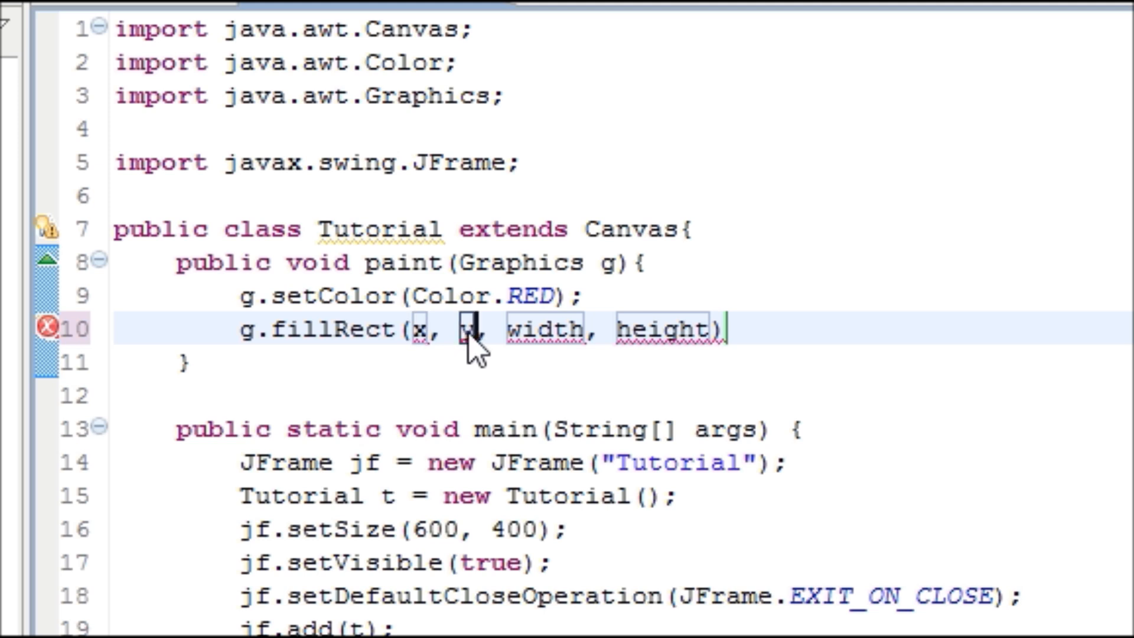
pyautogui.moveTo(354, 347)
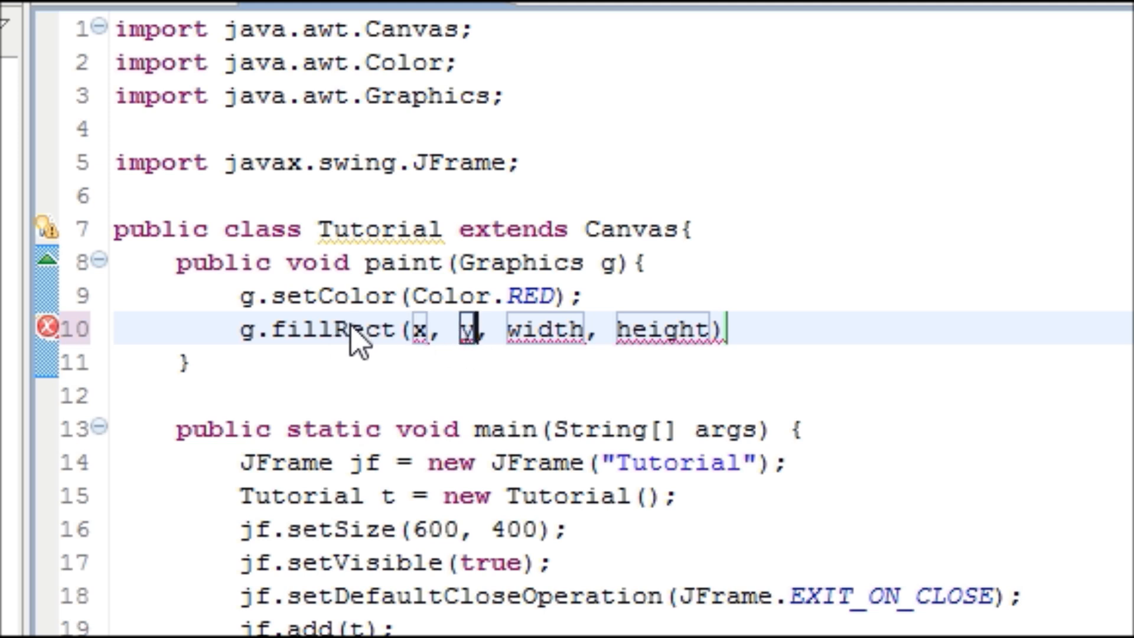
pyautogui.moveTo(528, 350)
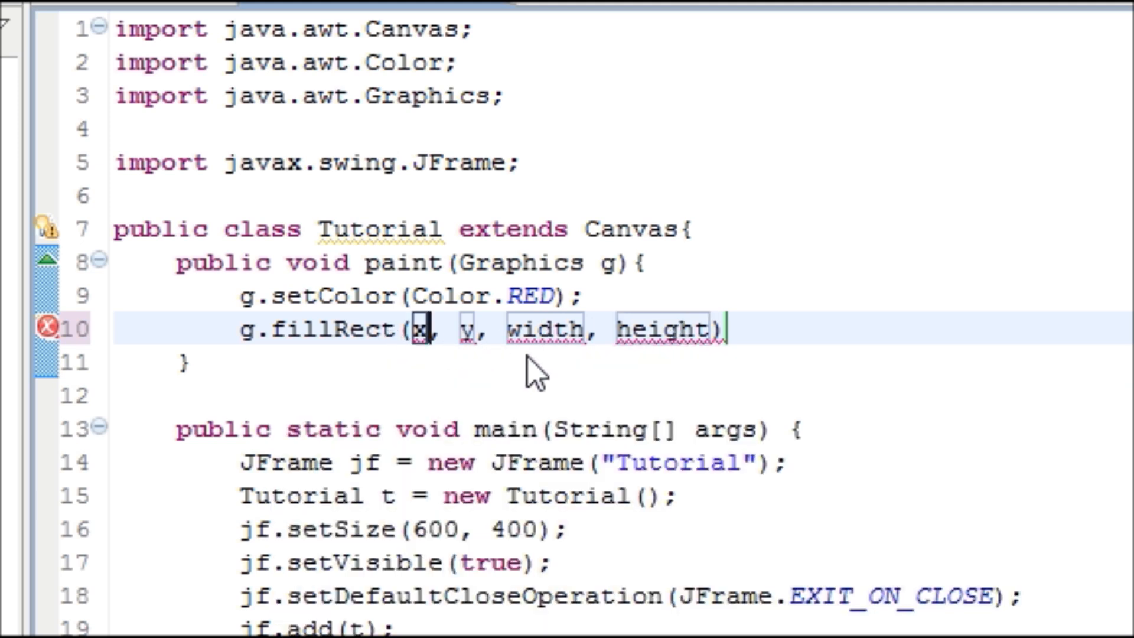
pyautogui.write('10')
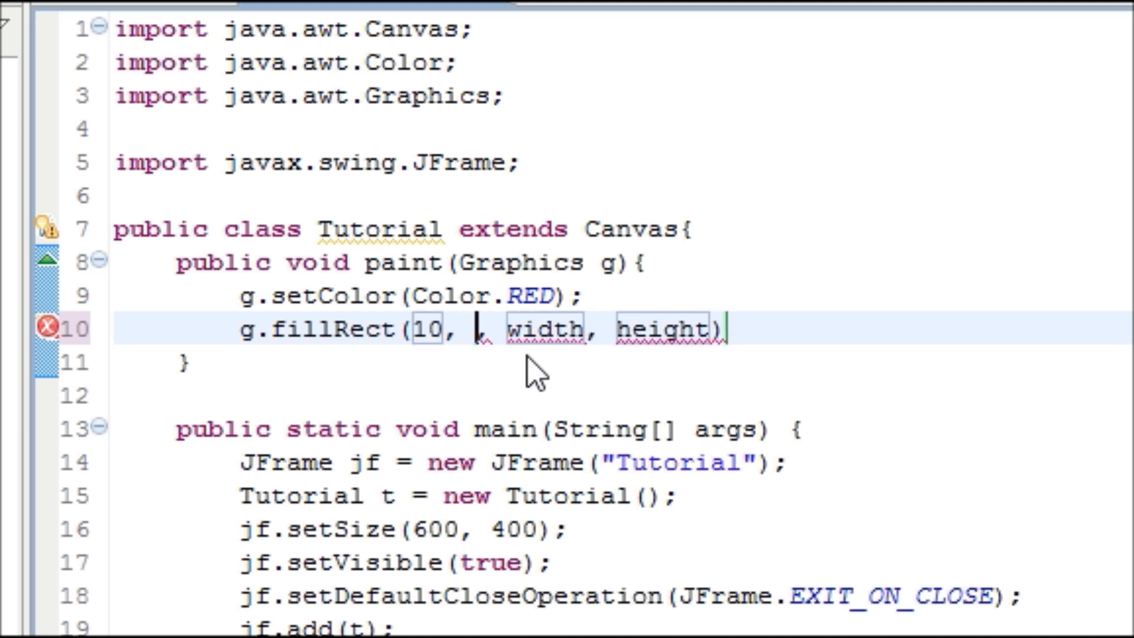
pyautogui.write('10')
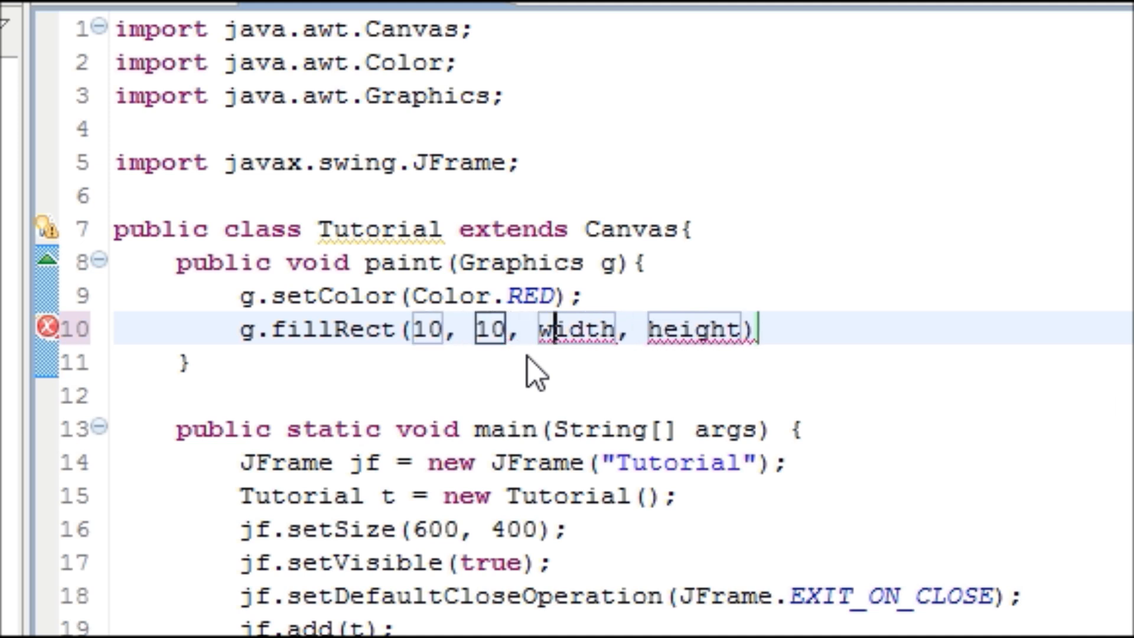
pyautogui.press('Delete')
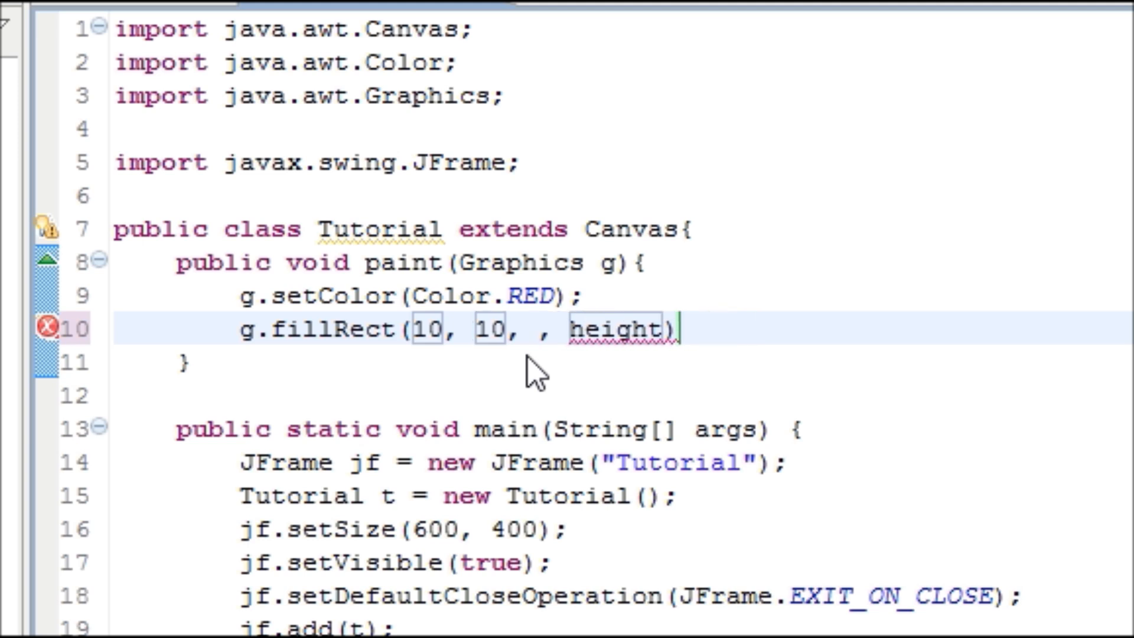
pyautogui.write('100')
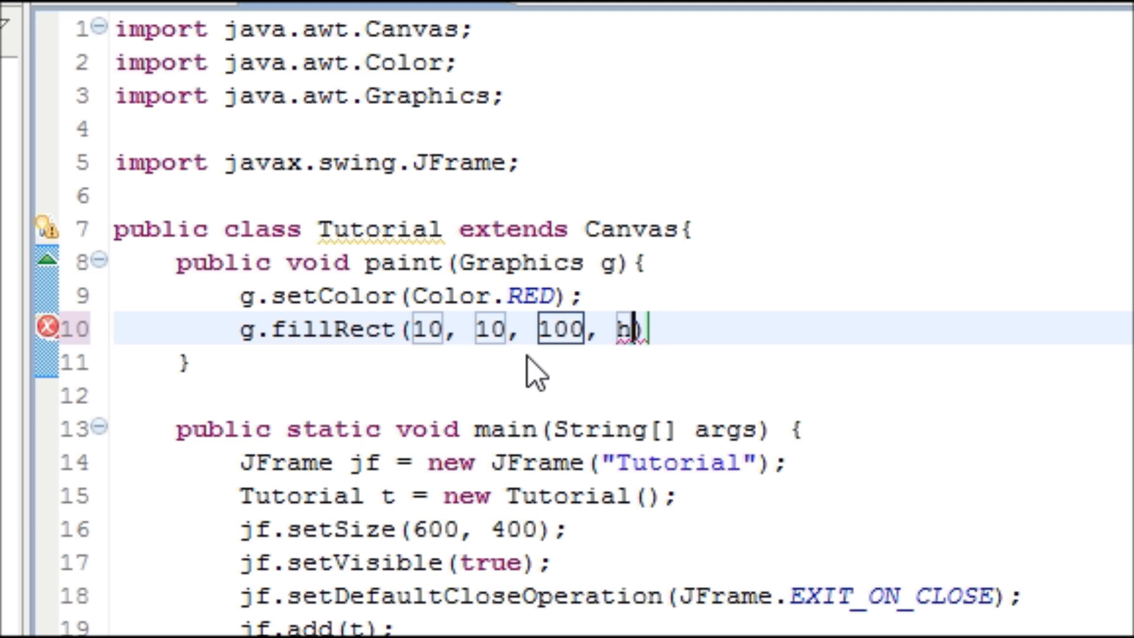
pyautogui.write('5')
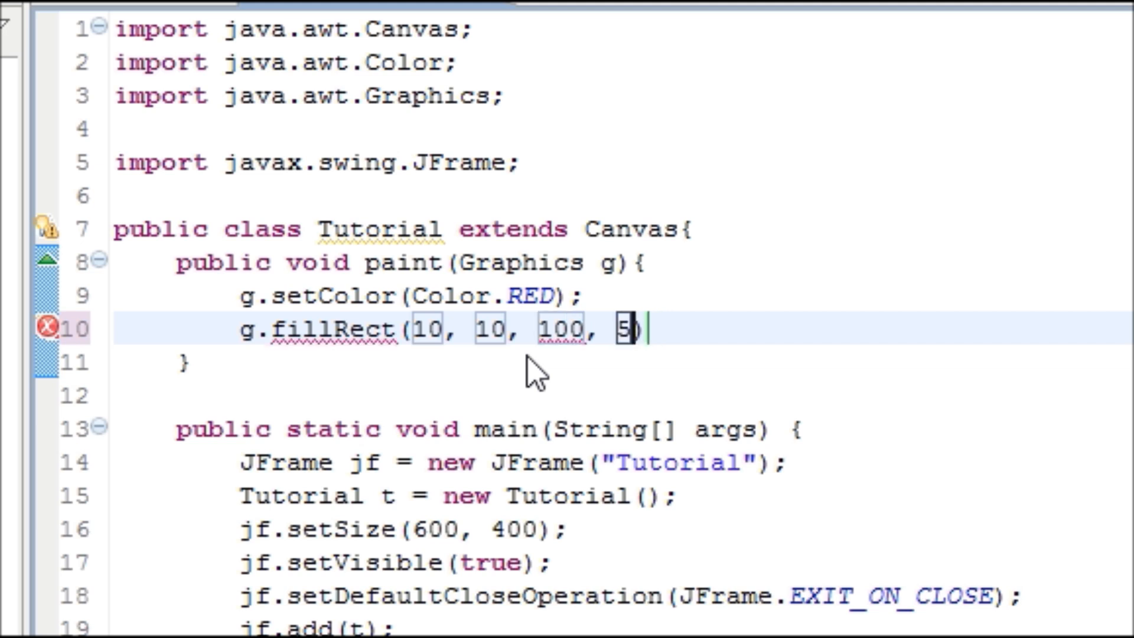
pyautogui.write('0')
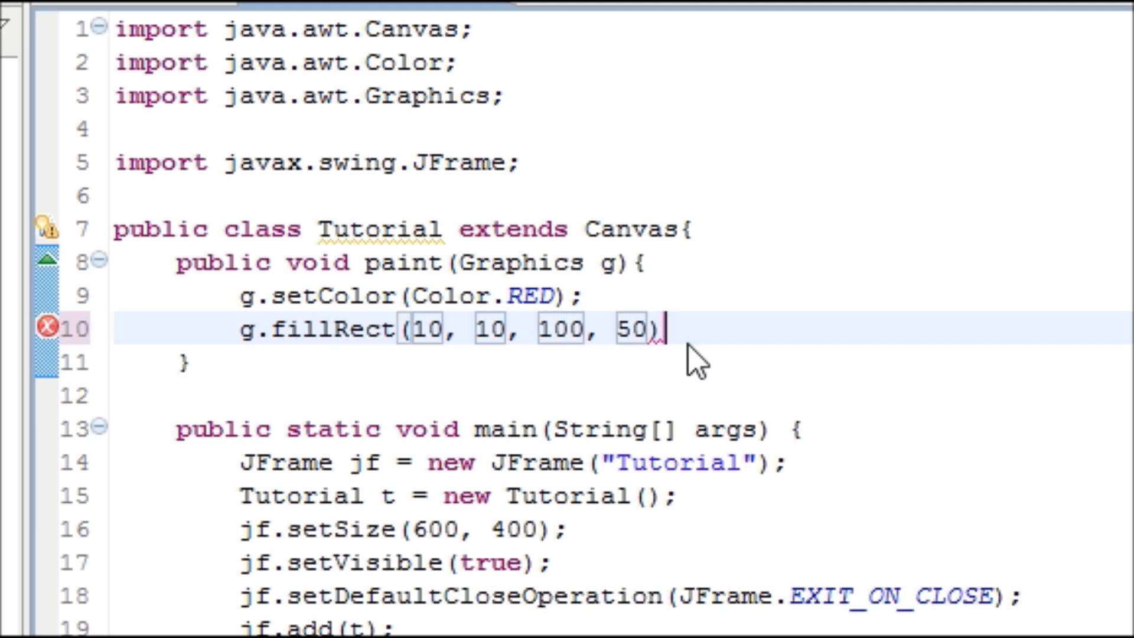
pyautogui.write(';')
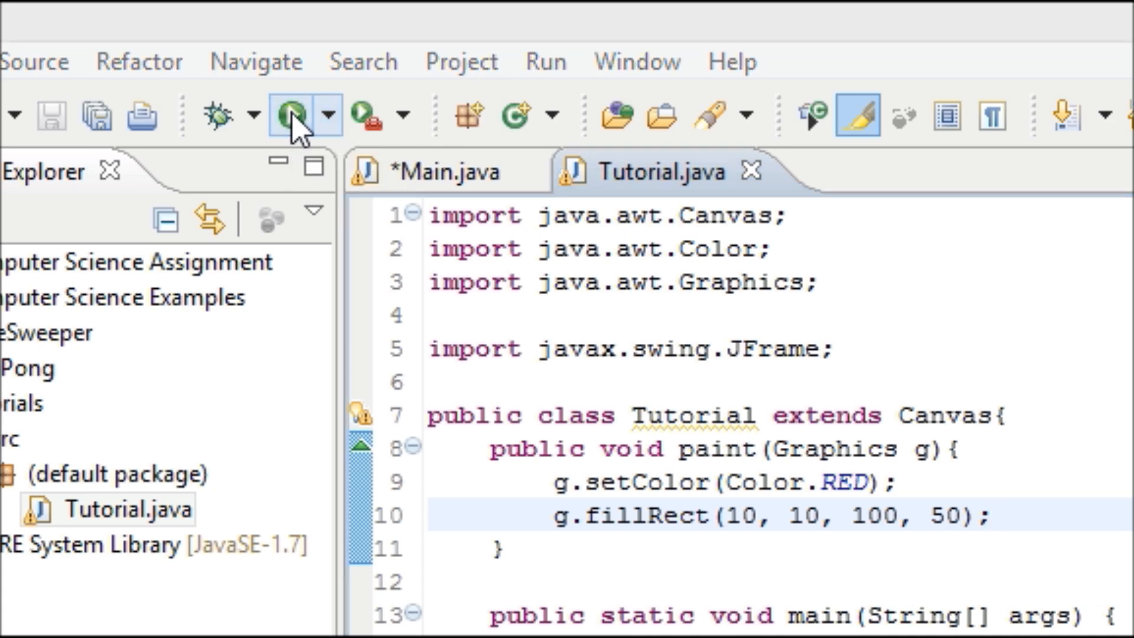
# Step: Run the program to view the red 100×50 rectangle in the Tutorial window
pyautogui.click(289, 115)
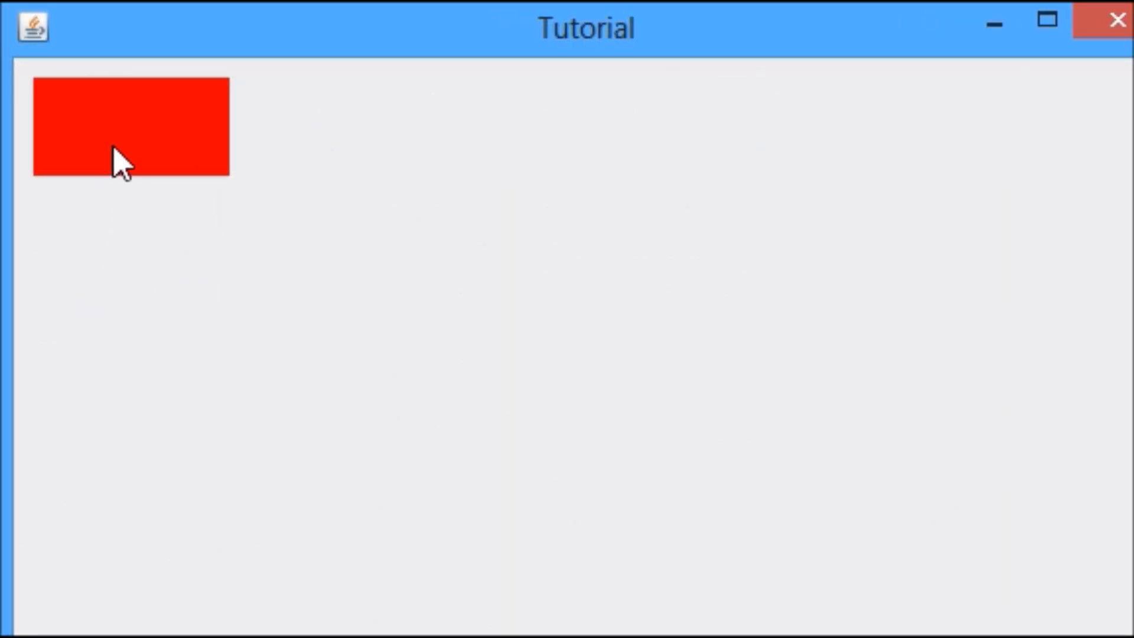
pyautogui.moveTo(195, 302)
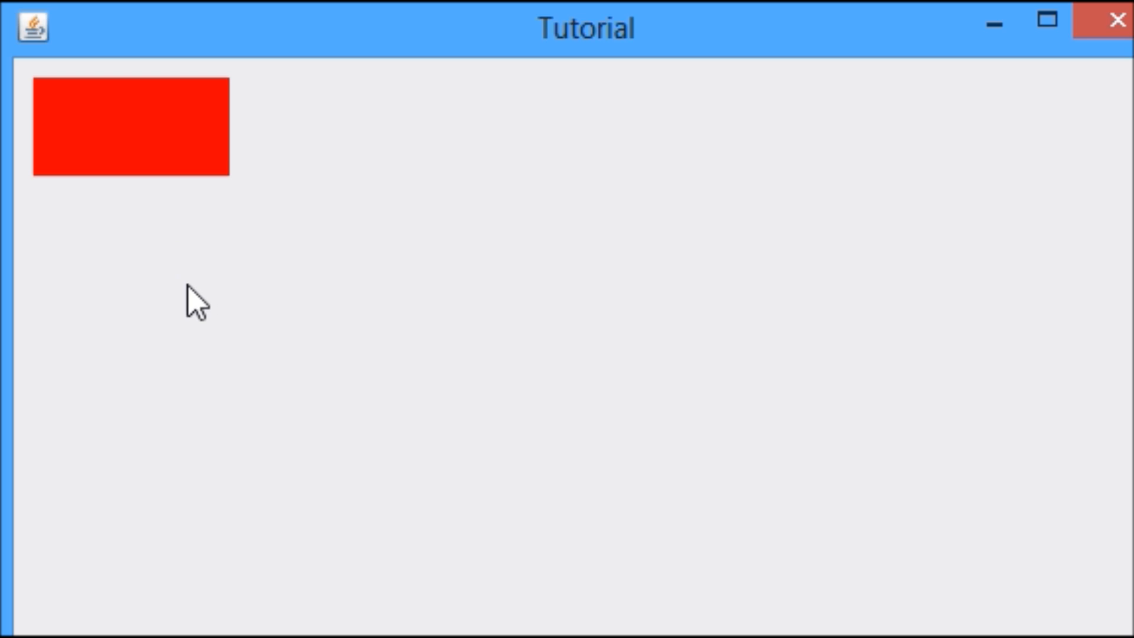
pyautogui.moveTo(130, 113)
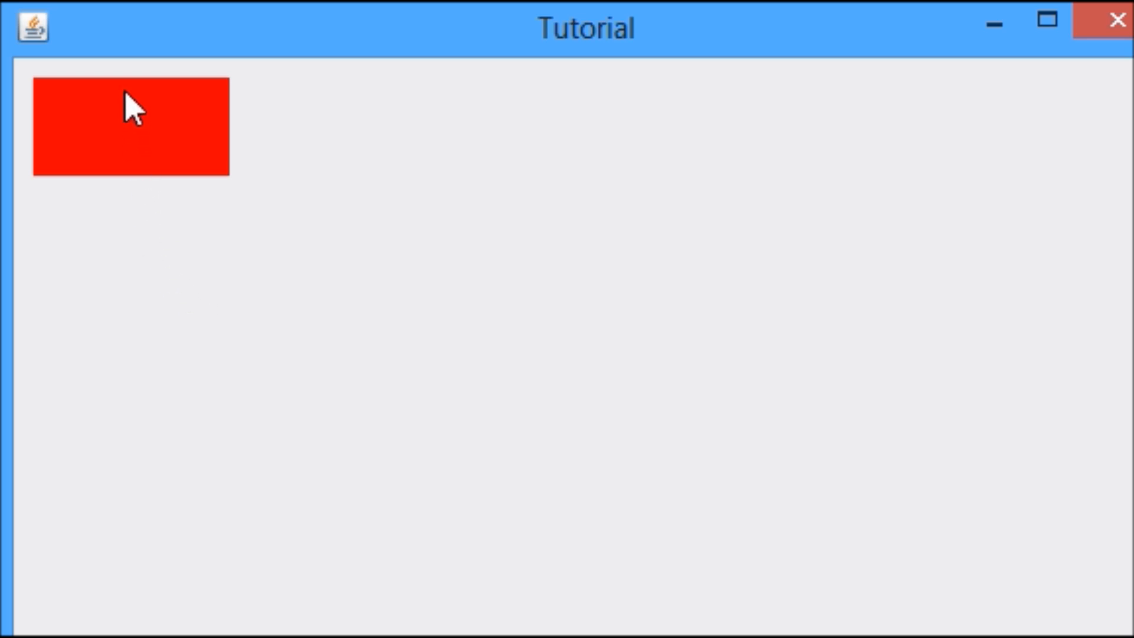
pyautogui.moveTo(58, 195)
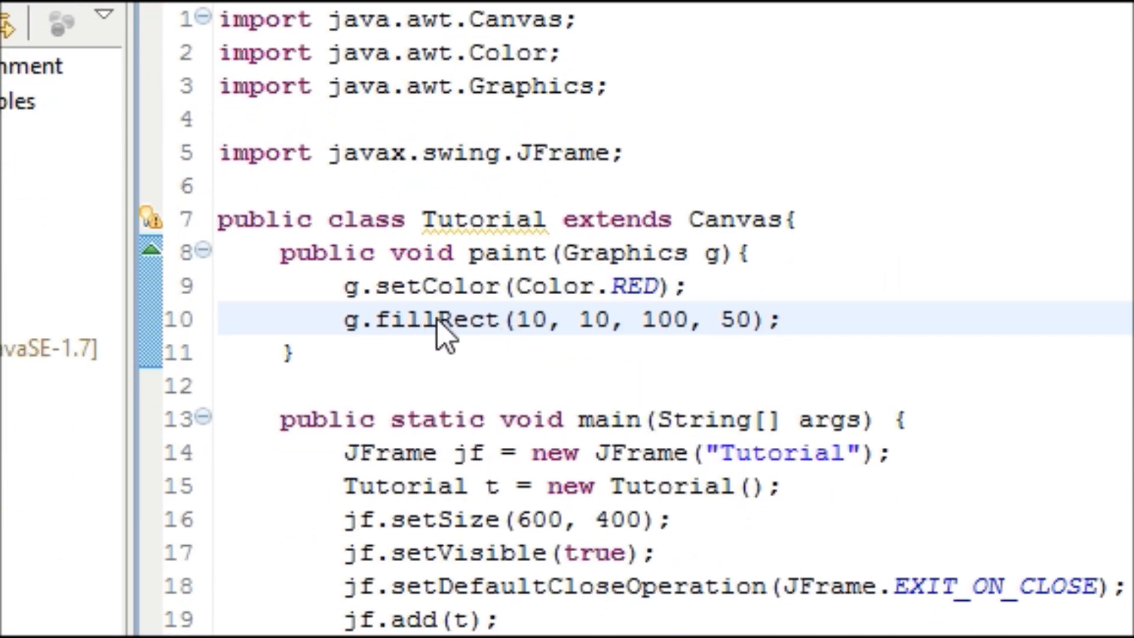
# Step: Change fillRect to drawRect so the rectangle is drawn as an outline
pyautogui.doubleClick(405, 319)
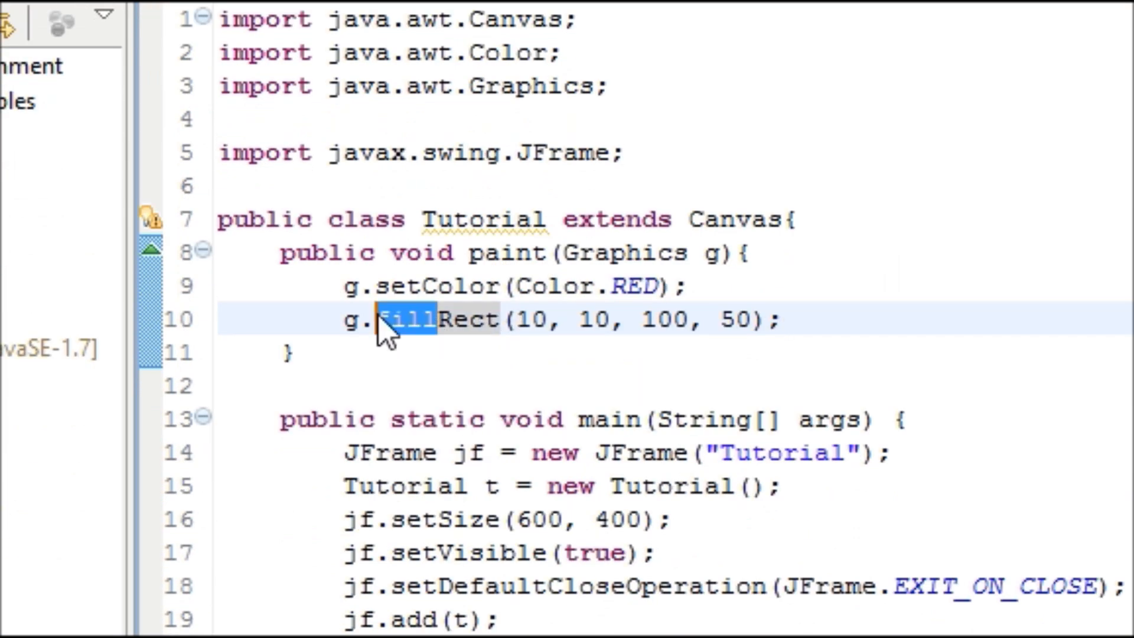
pyautogui.write('drawRect')
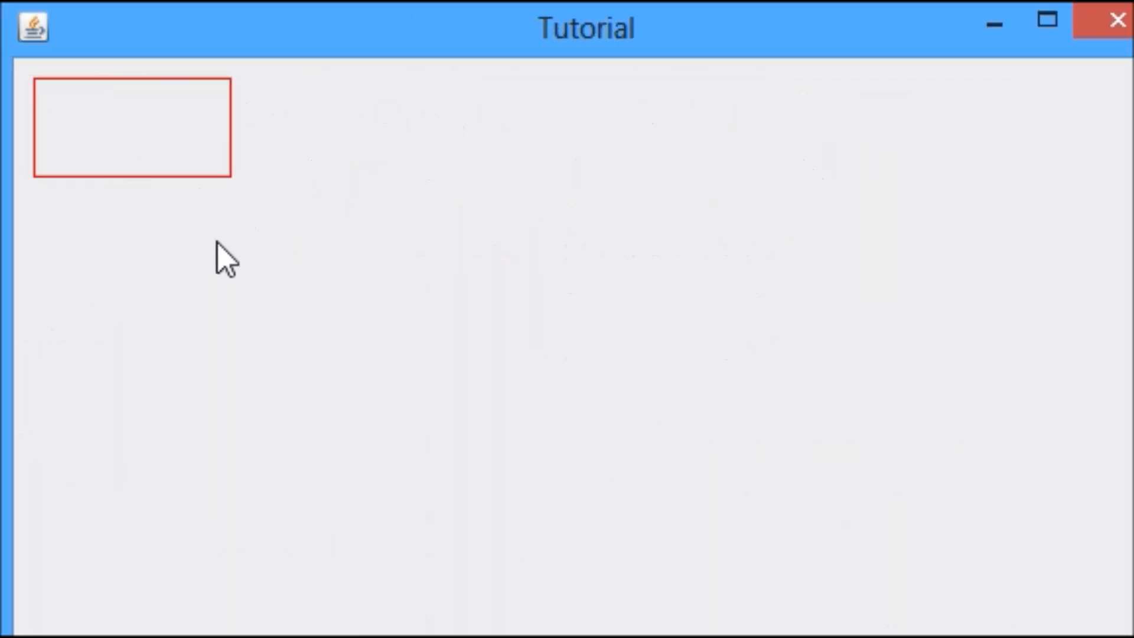
pyautogui.moveTo(599, 273)
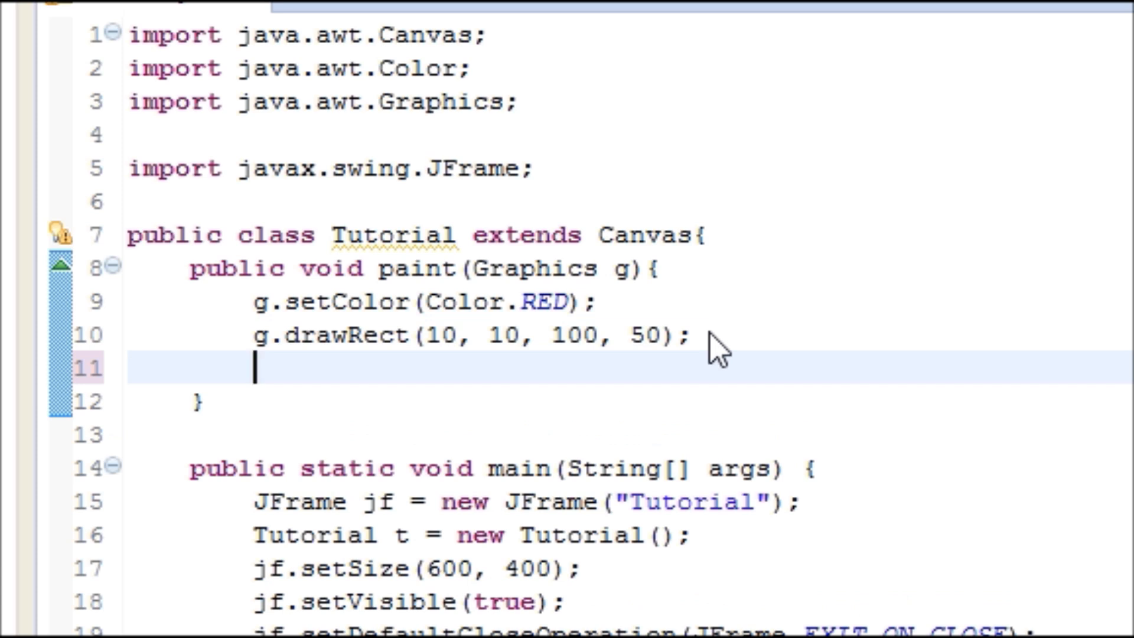
# Step: Add g.fillOval(10, 100, 50, 200); on the line below the rectangle call
pyautogui.write('g.')
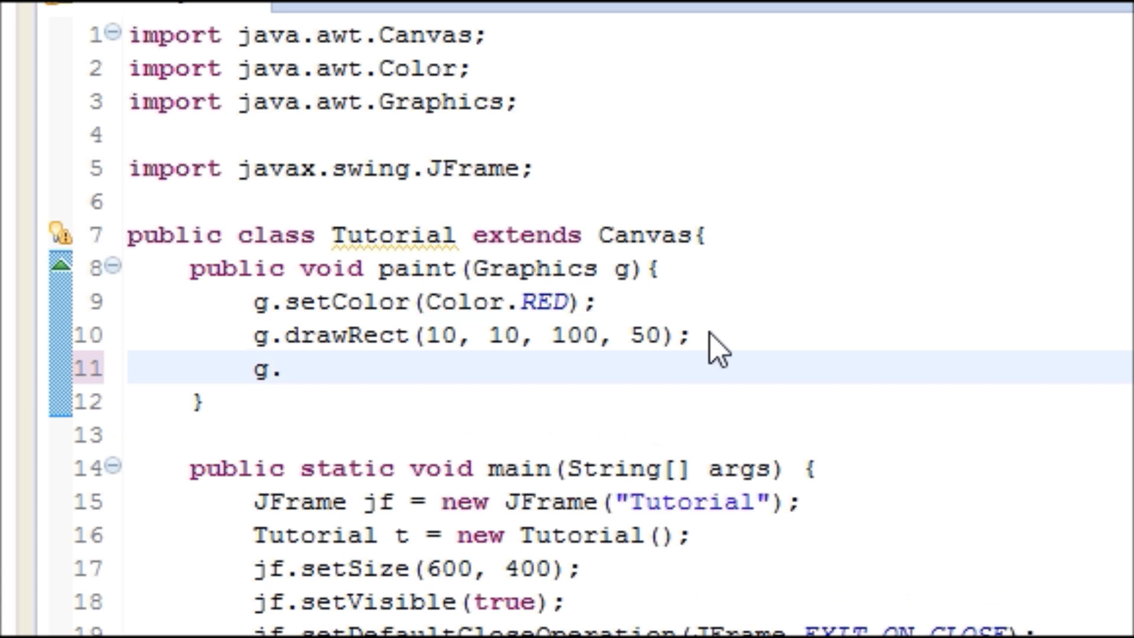
pyautogui.write('fillOv')
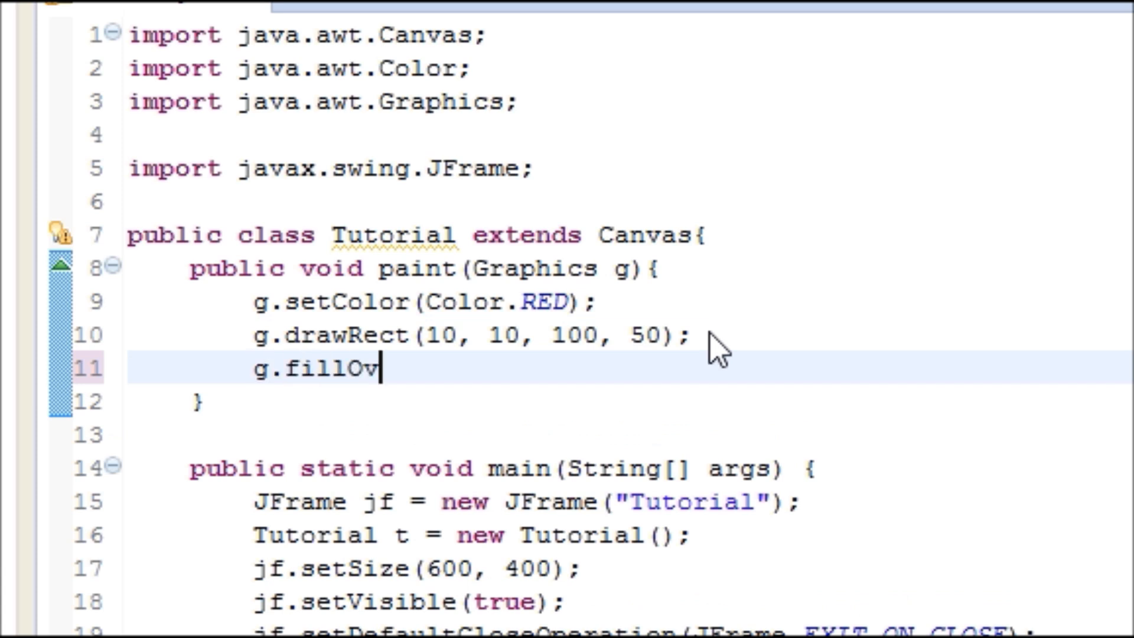
pyautogui.write('al()')
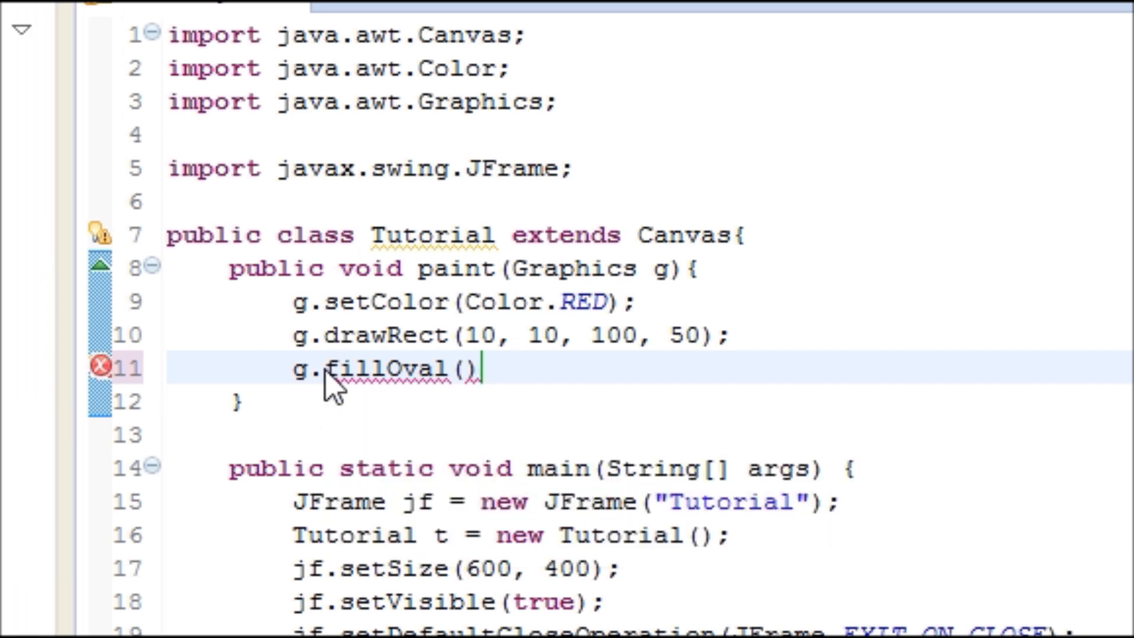
pyautogui.moveTo(463, 398)
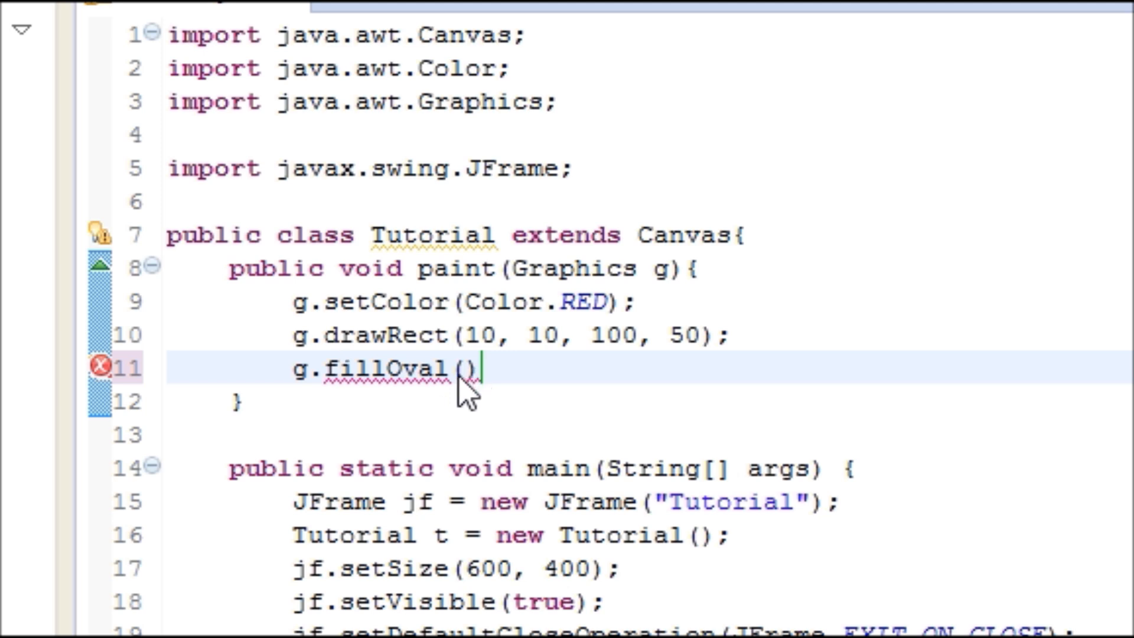
pyautogui.press('Backspace')
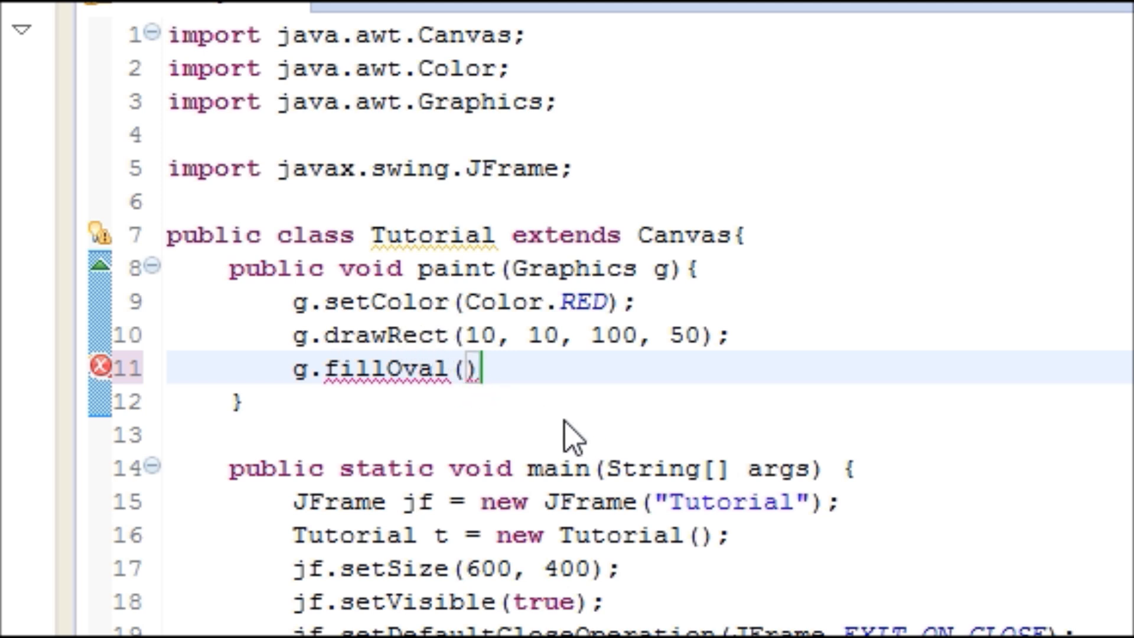
pyautogui.write('10,')
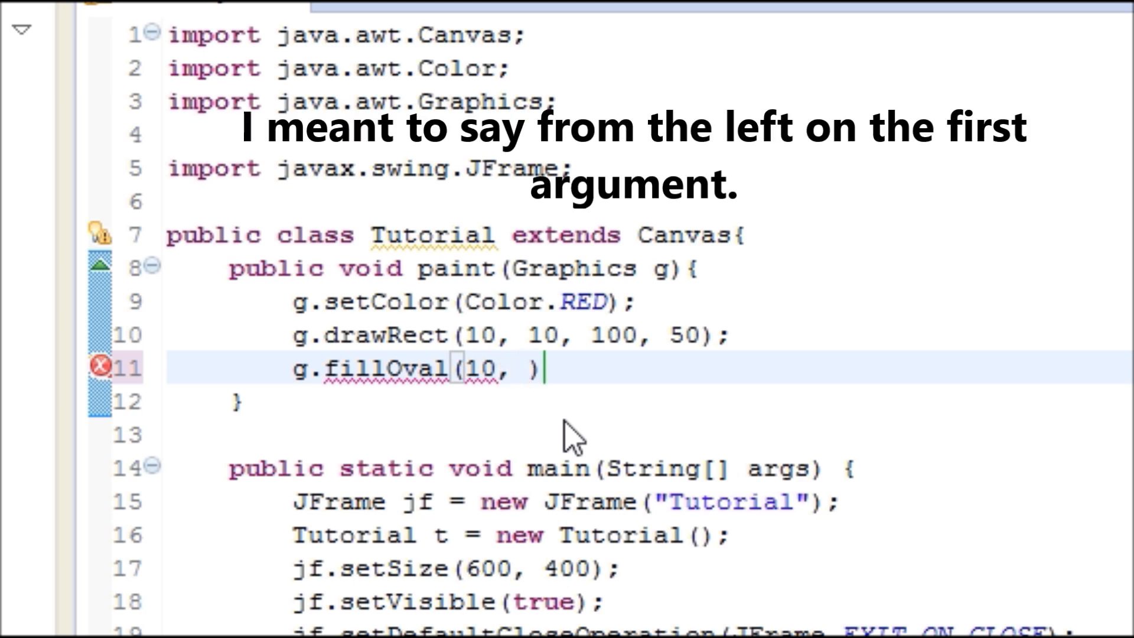
pyautogui.write('100,')
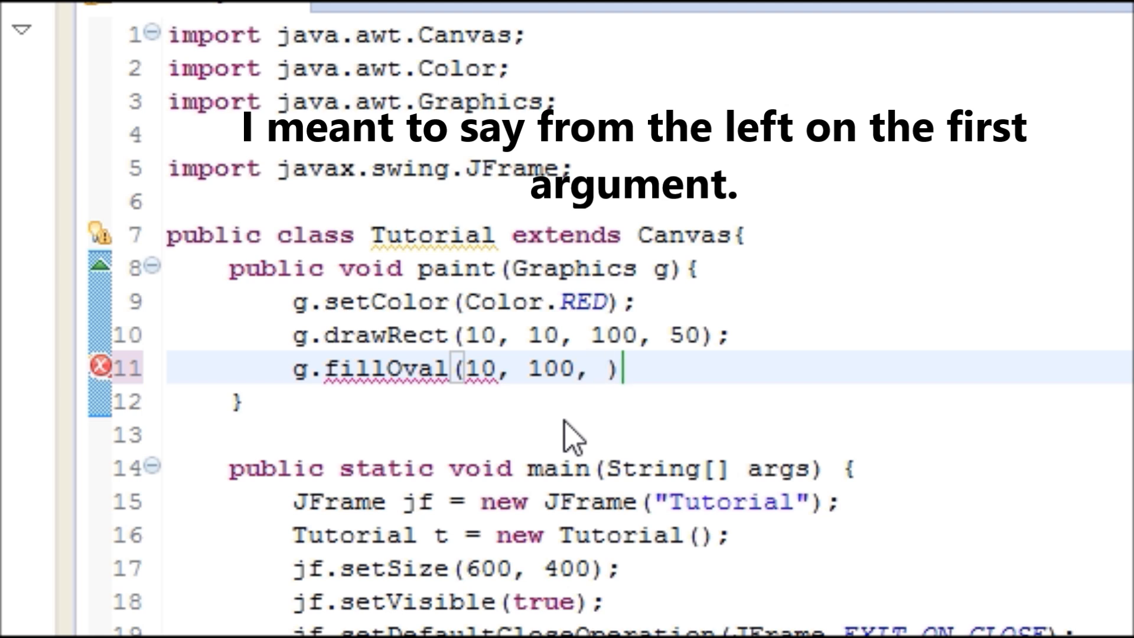
pyautogui.write('50,')
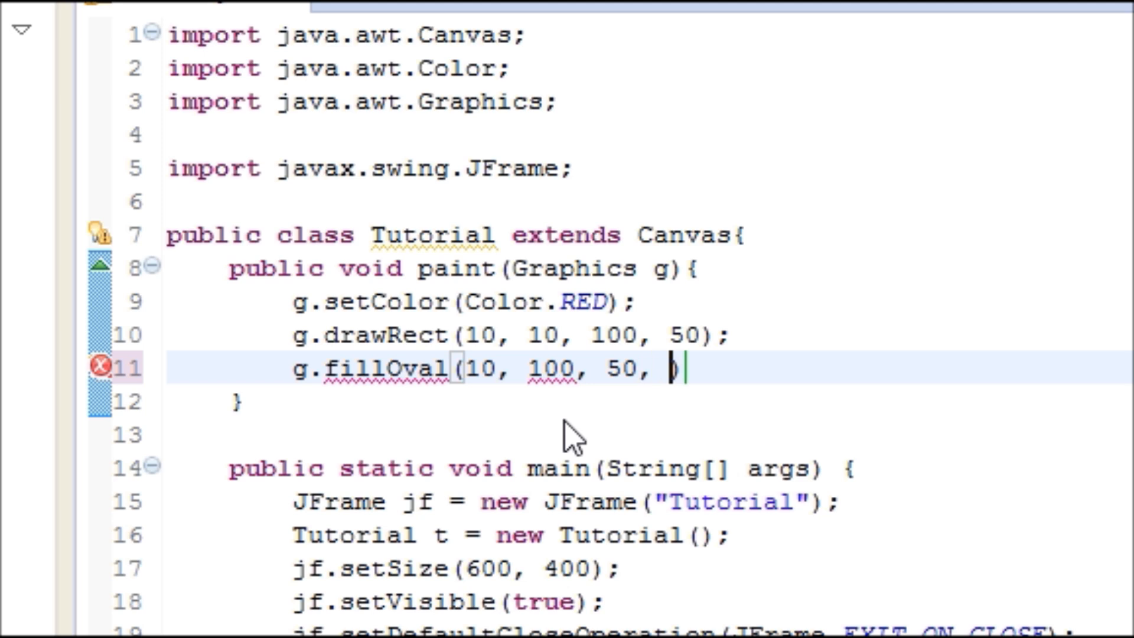
pyautogui.write('200')
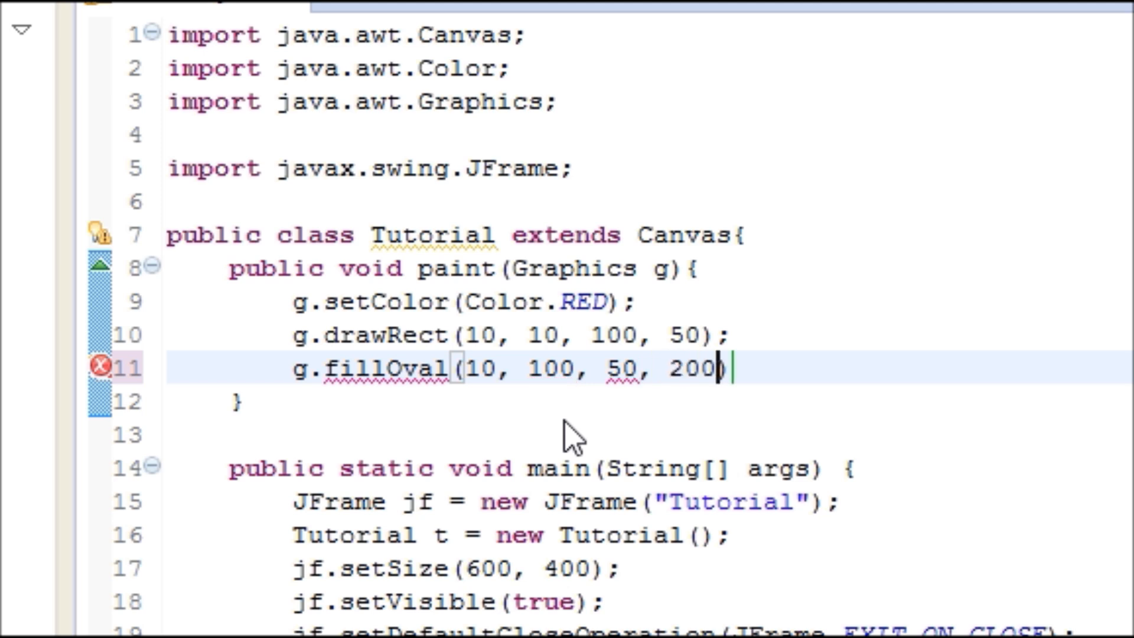
pyautogui.write(';')
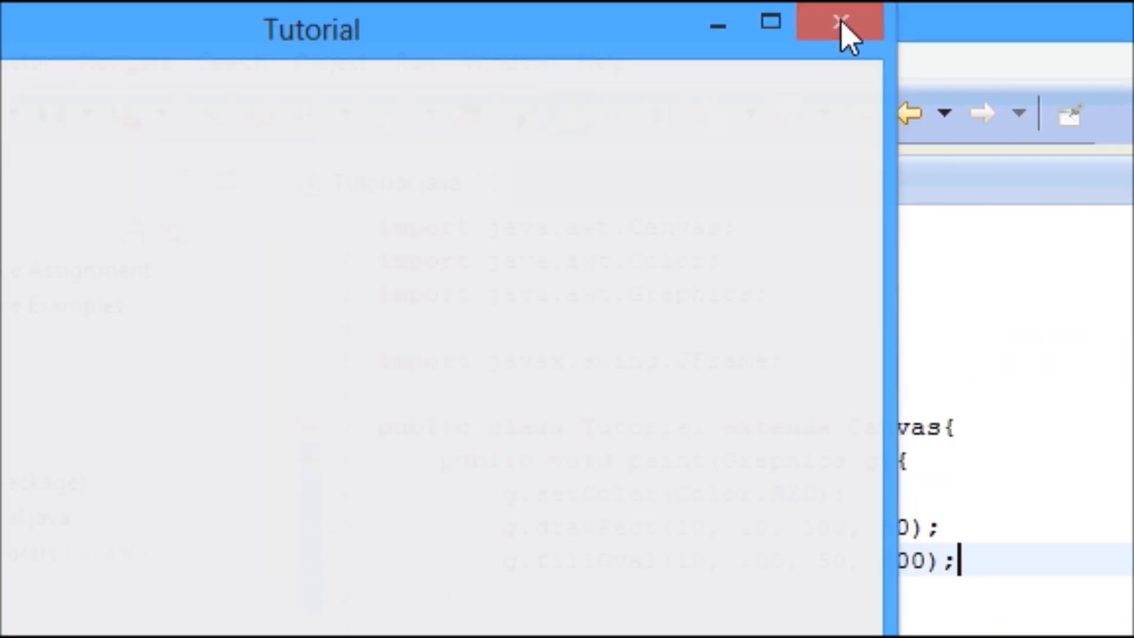
# Step: Change fillOval to drawOval, then rerun the Tutorial program and close its window
pyautogui.click(840, 22)
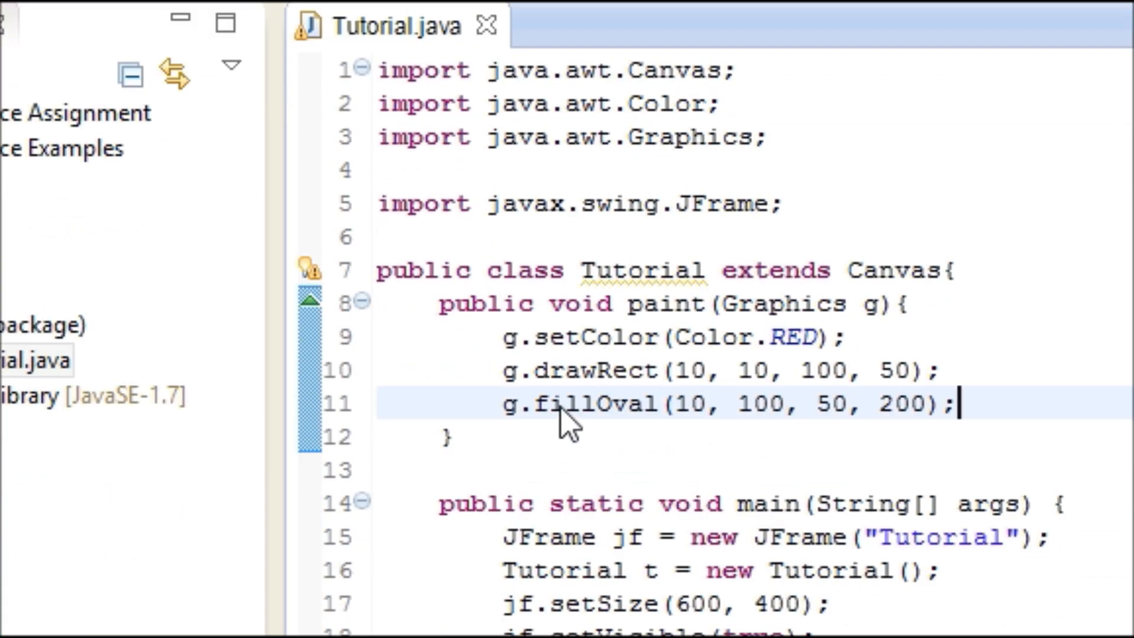
pyautogui.moveTo(571, 403)
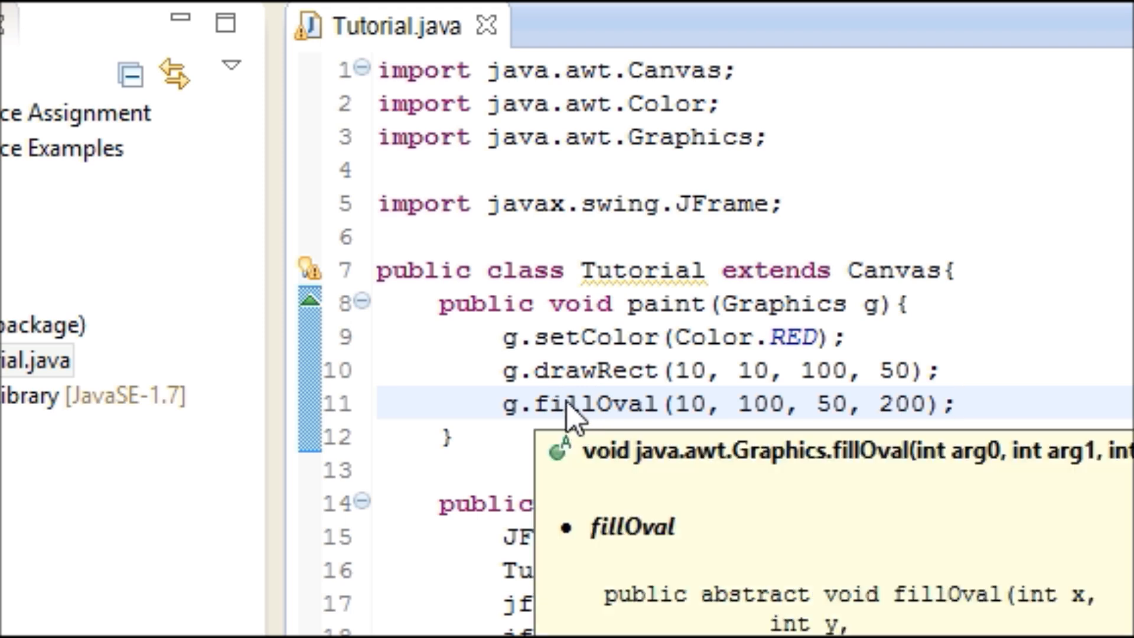
pyautogui.doubleClick(571, 403)
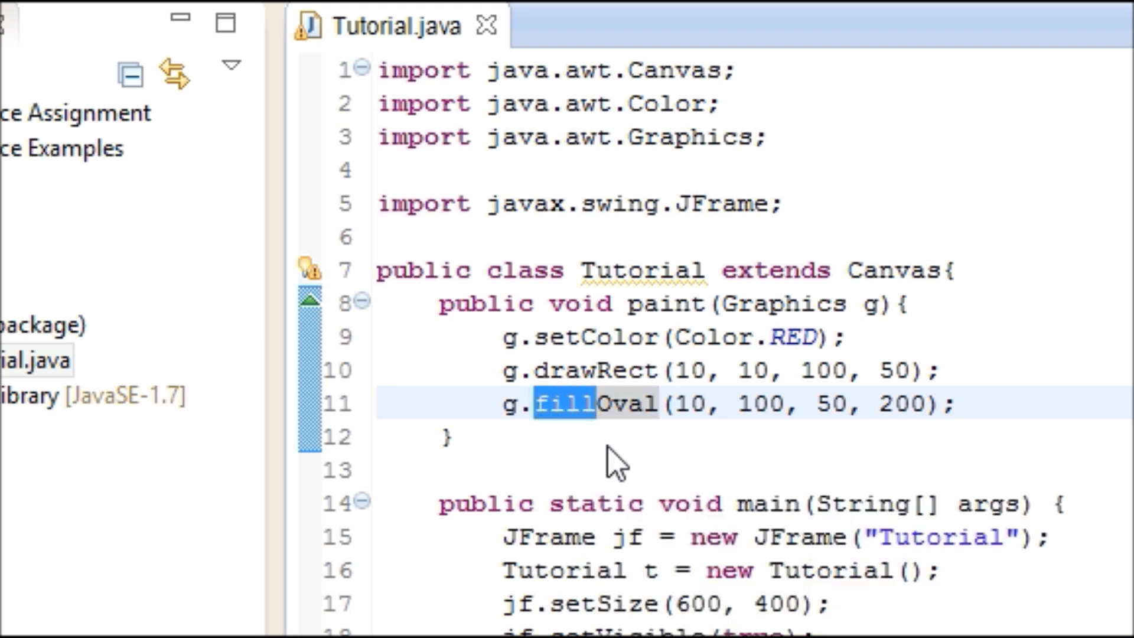
pyautogui.write('draw')
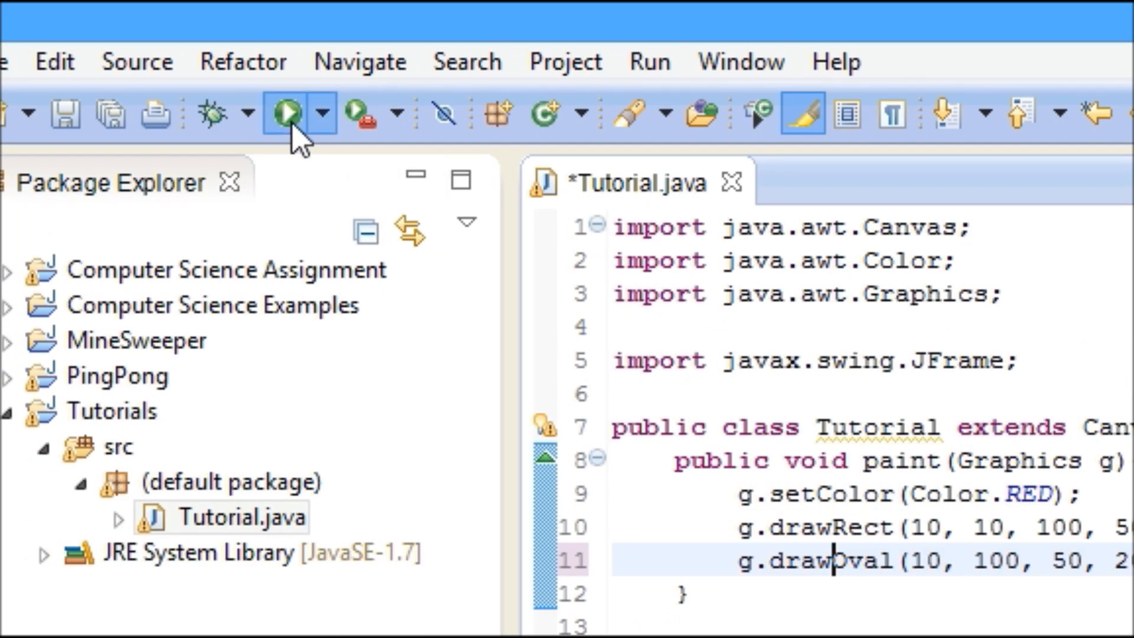
pyautogui.click(284, 112)
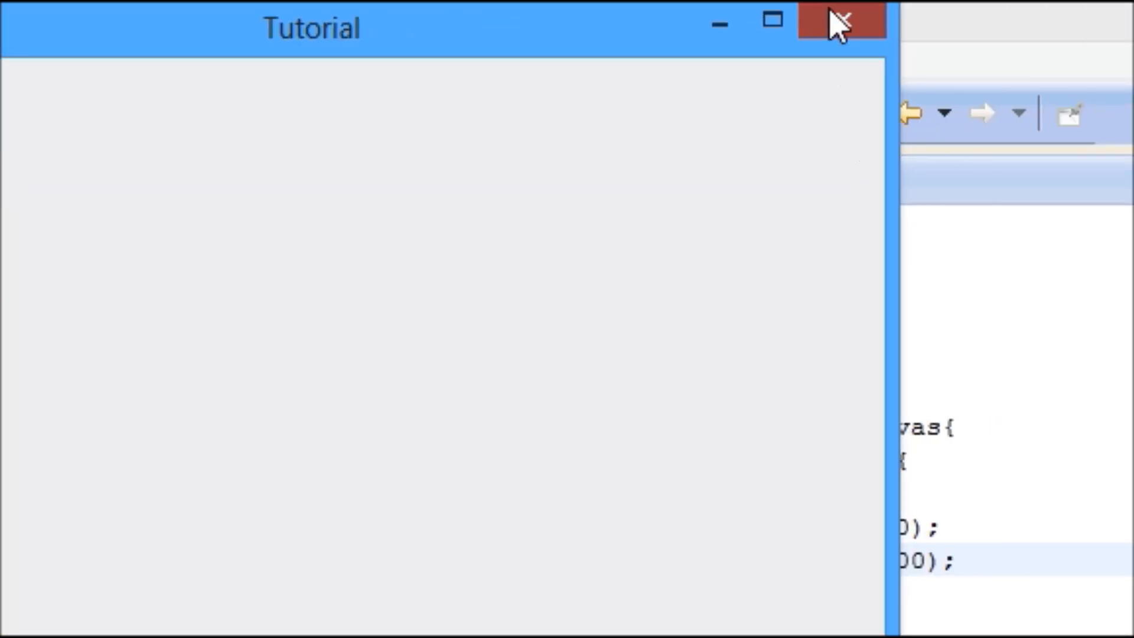
pyautogui.click(838, 22)
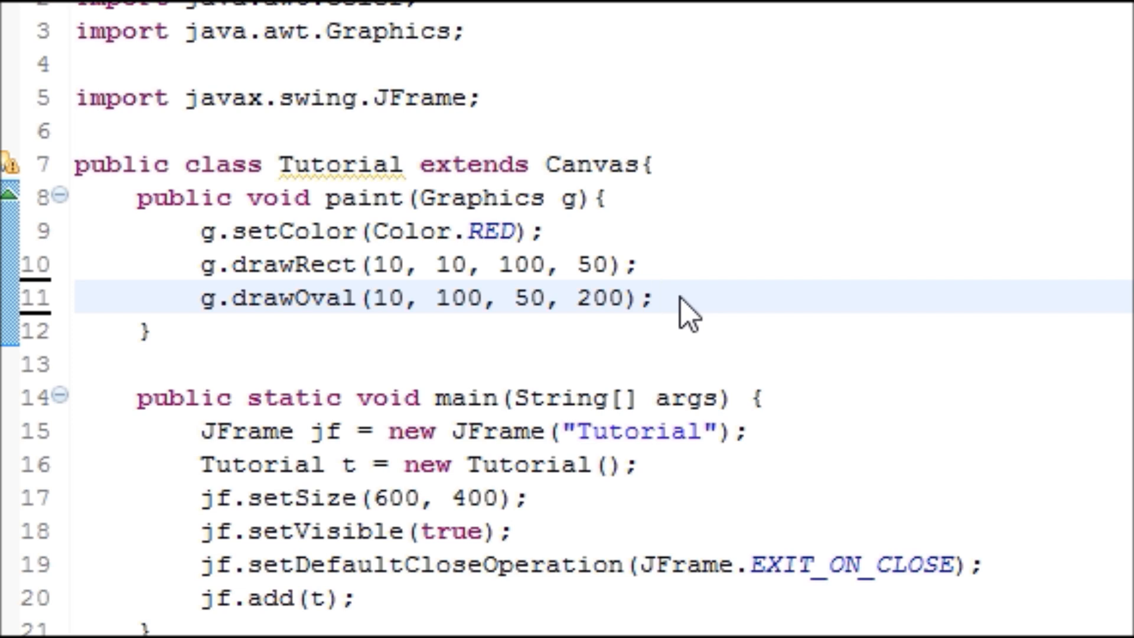
# Step: Add an empty g.drawLine(); call after the drawOval line
pyautogui.click(655, 297)
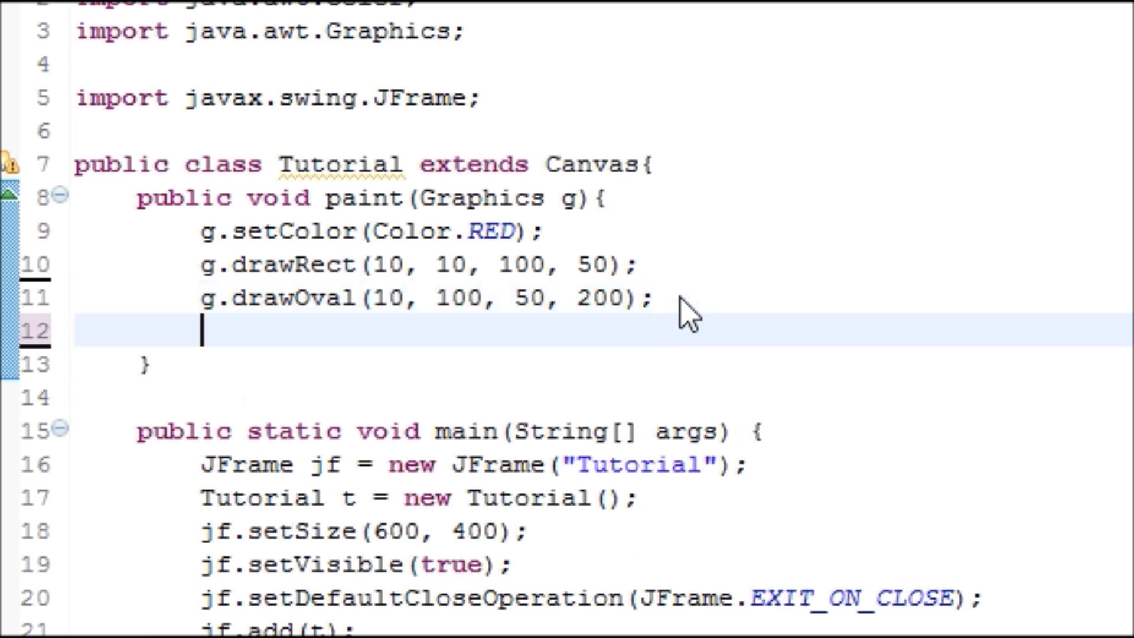
pyautogui.write('g.d')
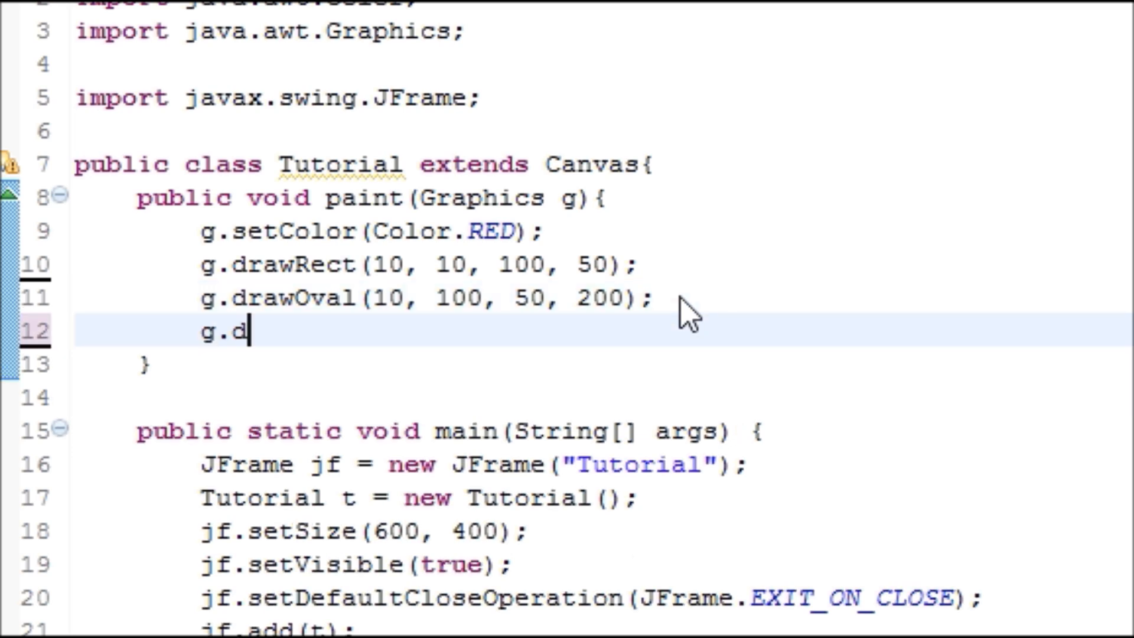
pyautogui.write('rawL')
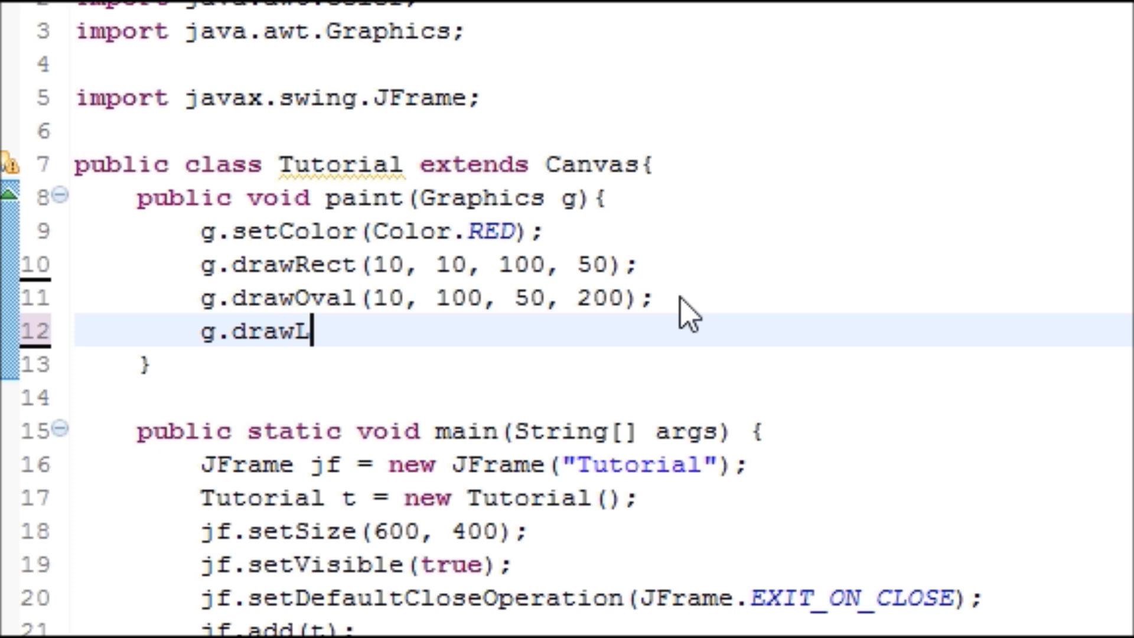
pyautogui.write('ine()')
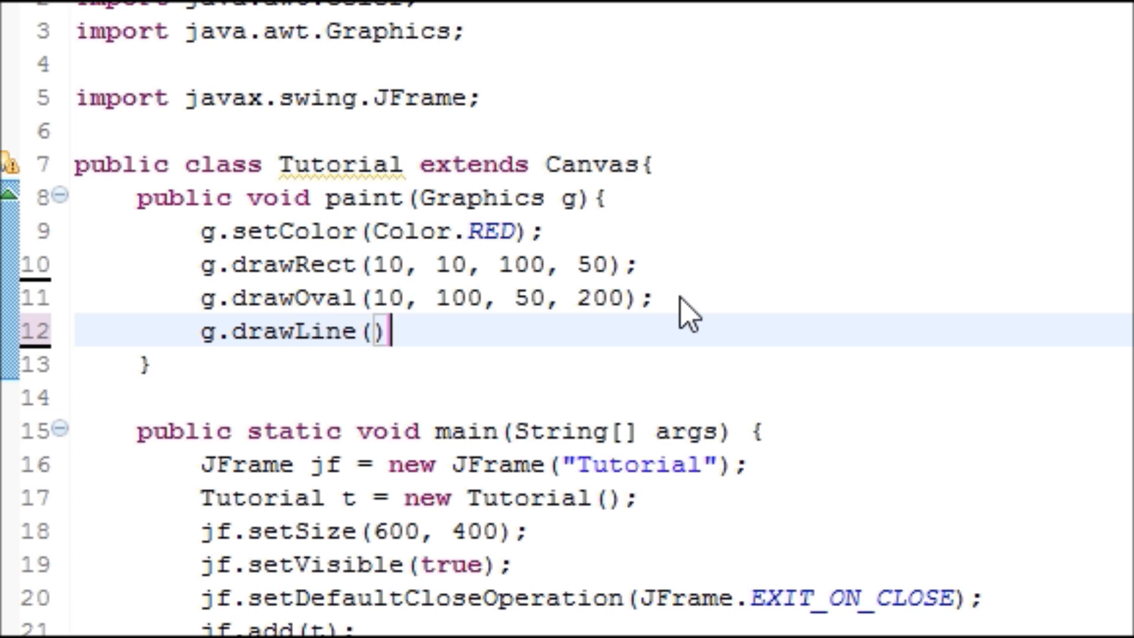
pyautogui.write(';')
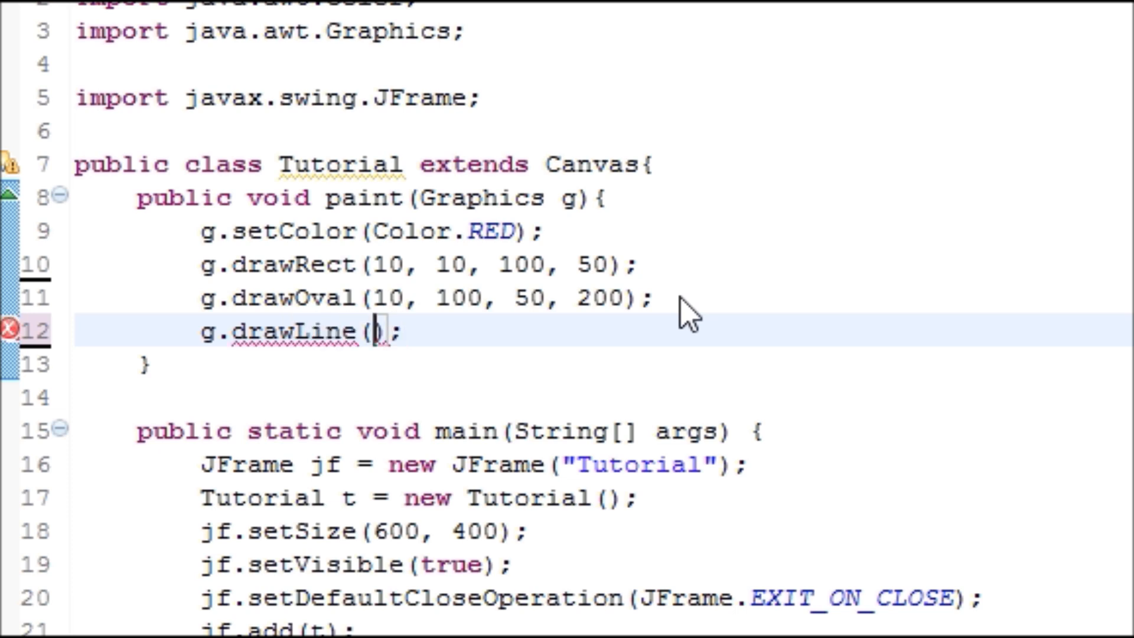
# Step: Fill in the drawLine arguments 50, 50, 100, 200
pyautogui.click(360, 331)
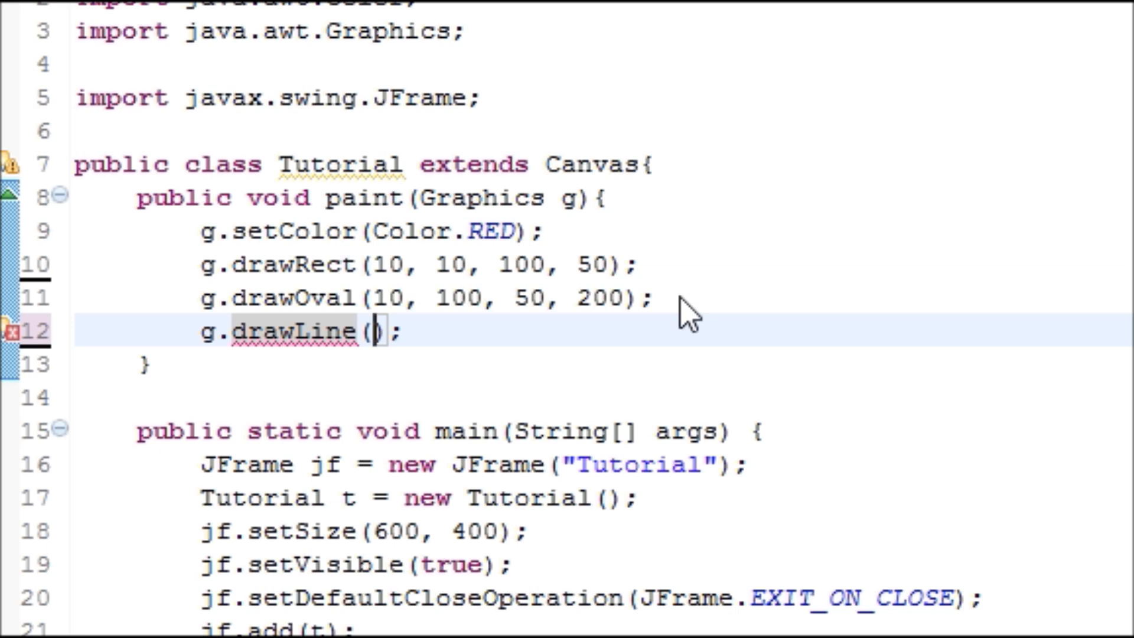
pyautogui.write('50')
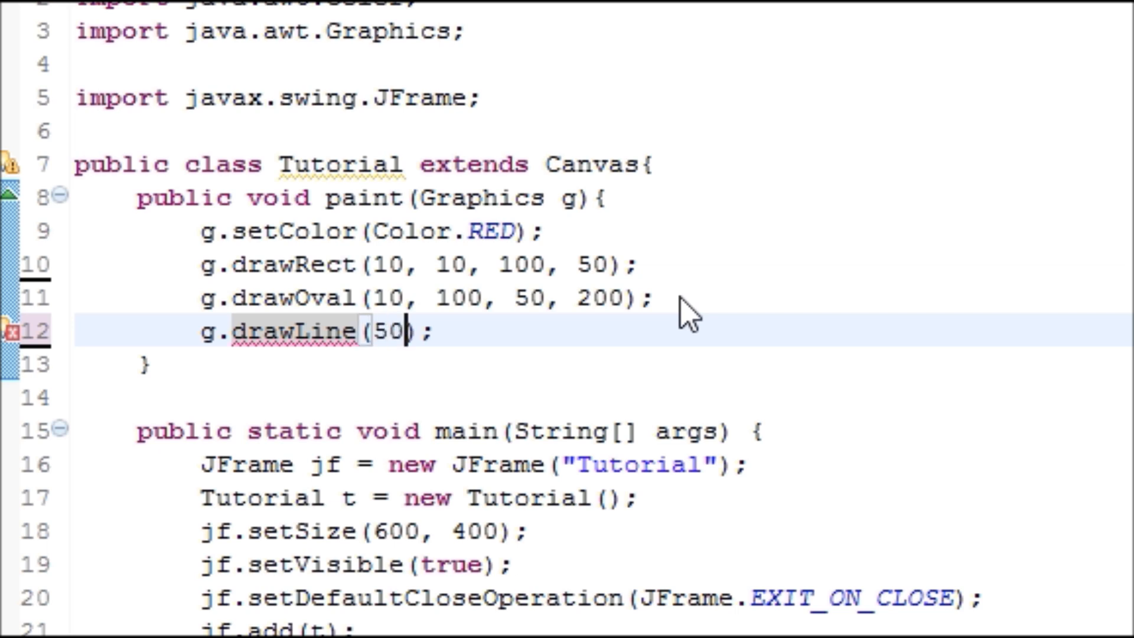
pyautogui.doubleClick(286, 331)
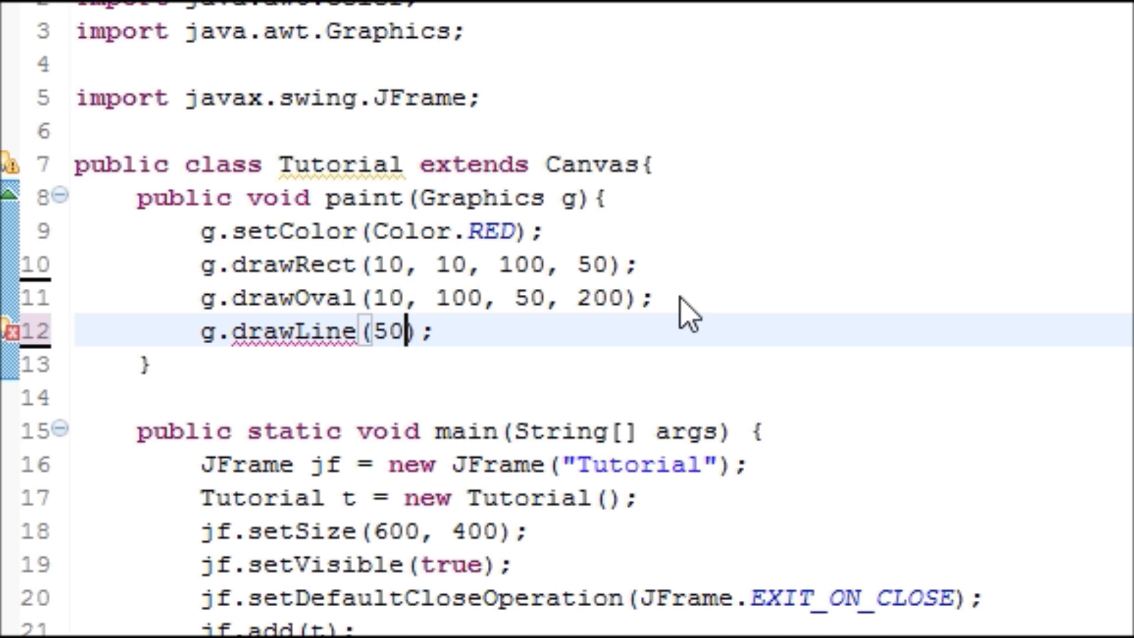
pyautogui.write(', 50')
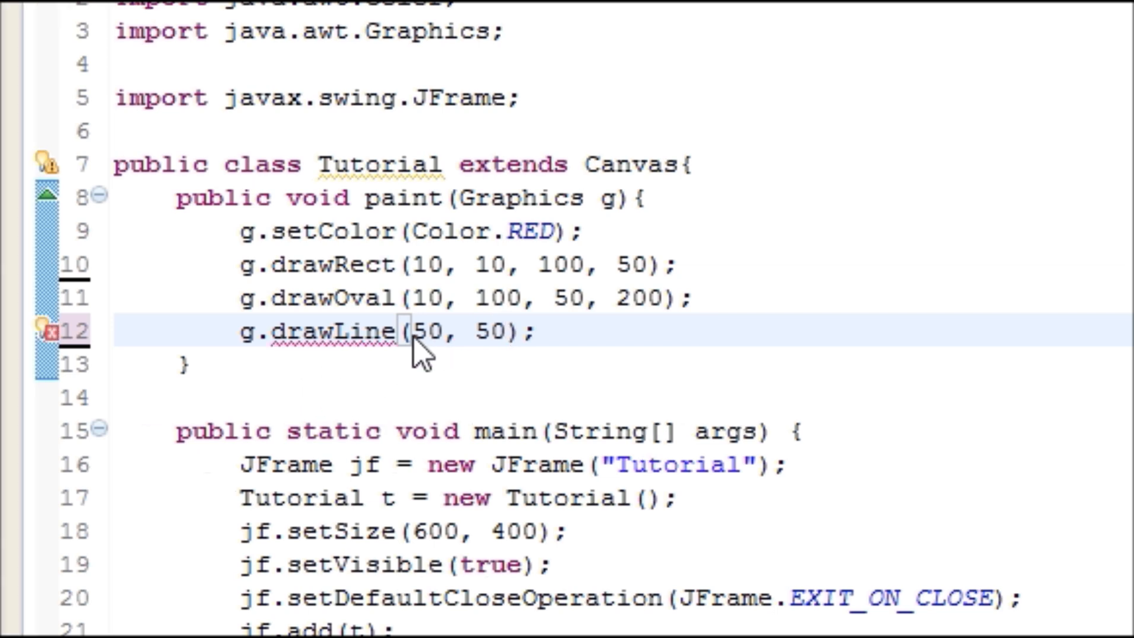
pyautogui.moveTo(603, 405)
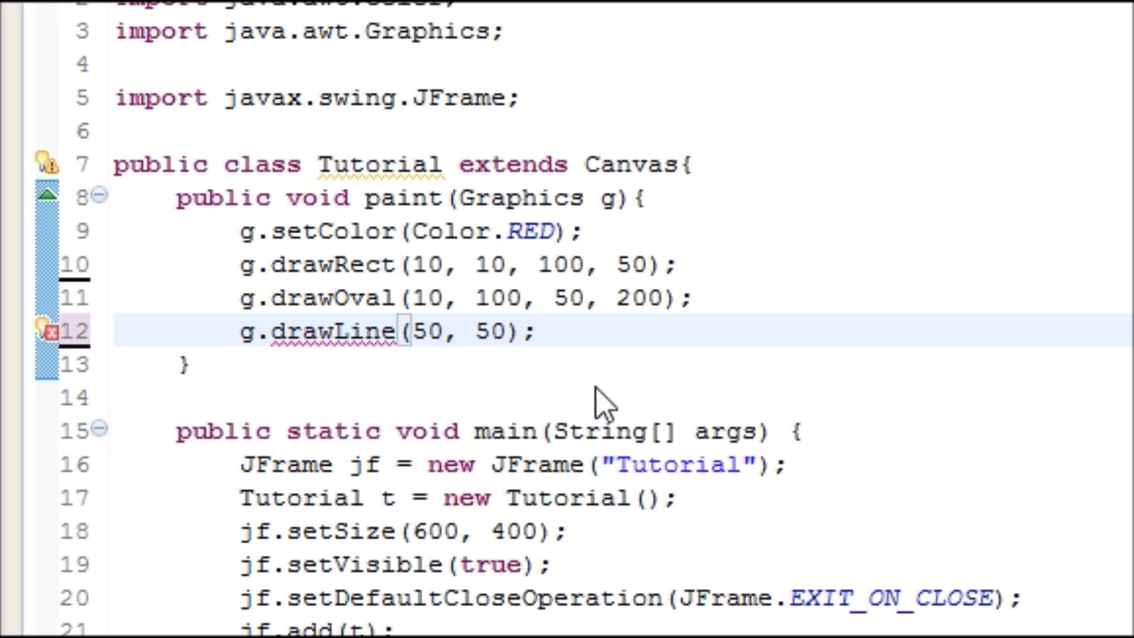
pyautogui.write(',')
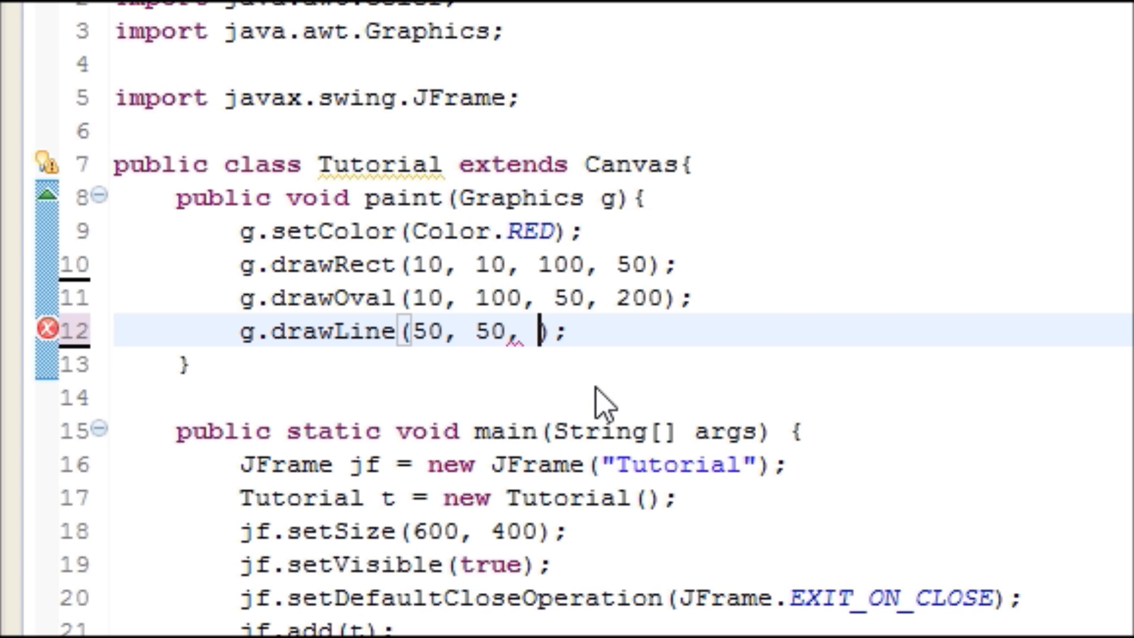
pyautogui.write('100,')
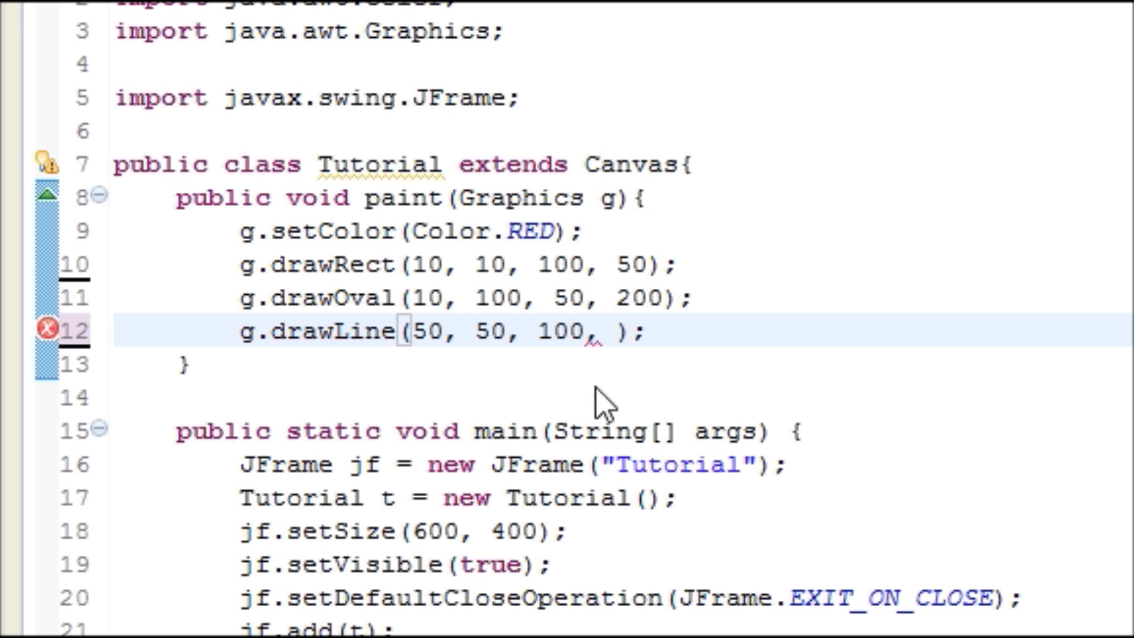
pyautogui.write('200')
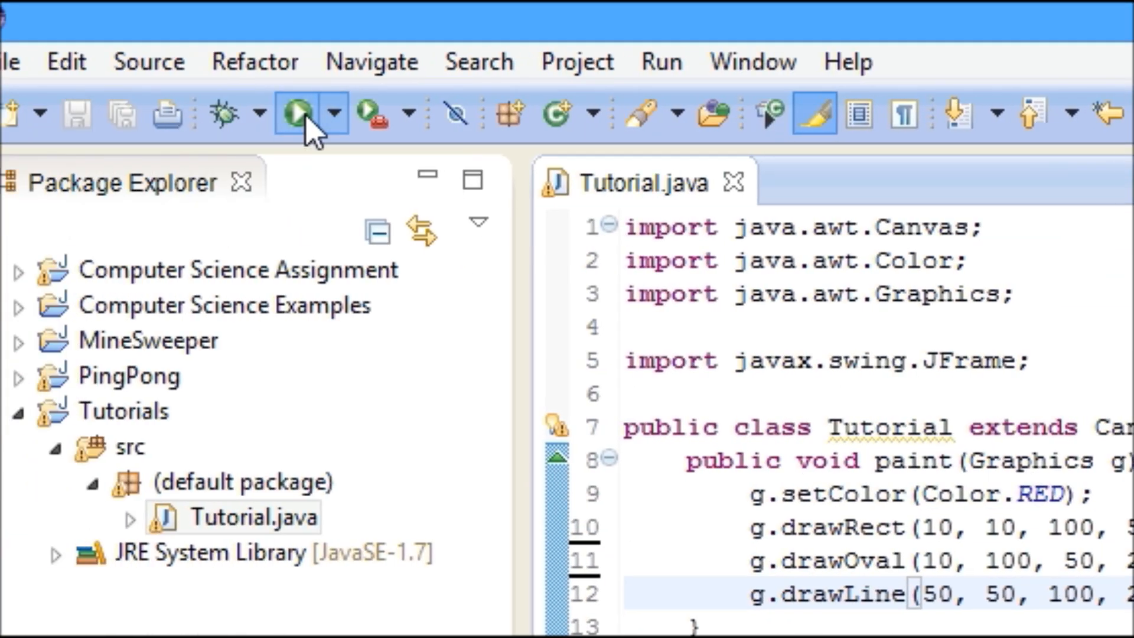
pyautogui.click(297, 113)
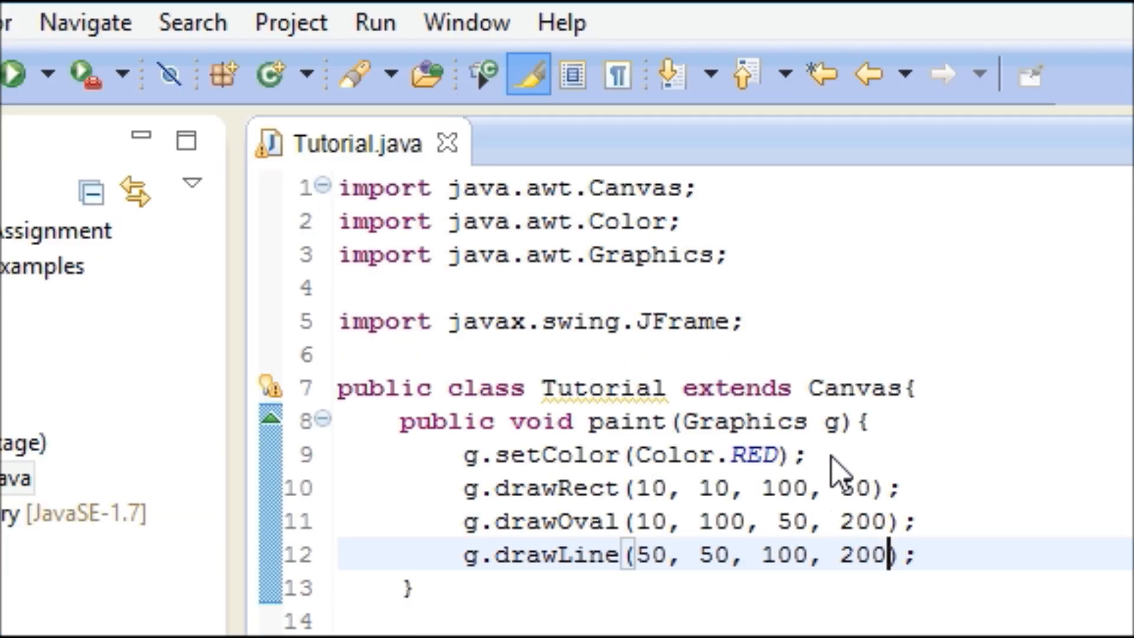
# Step: Insert g.setColor(Color.GREEN); before drawOval and Color.BLUE before drawLine
pyautogui.rightClick(629, 454)
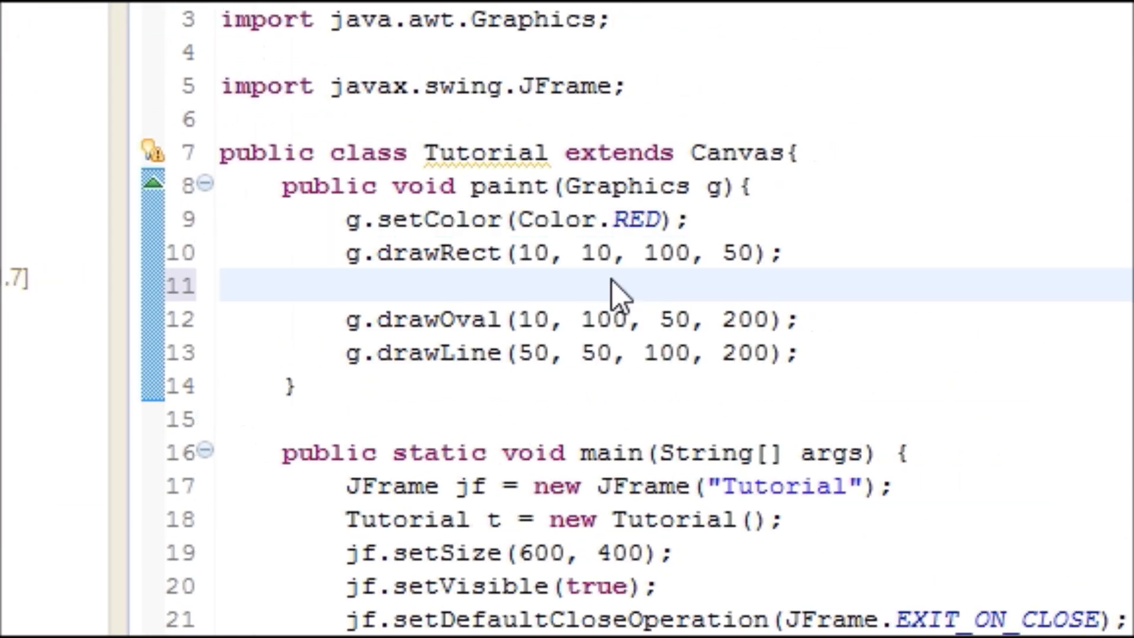
pyautogui.rightClick(621, 285)
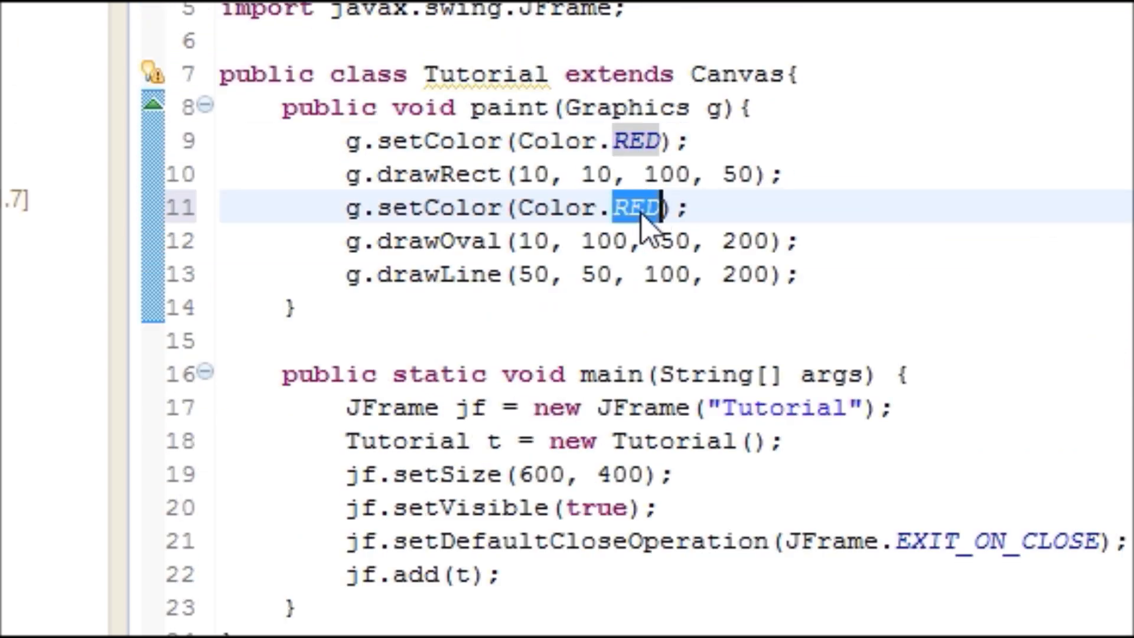
pyautogui.write('GREEN')
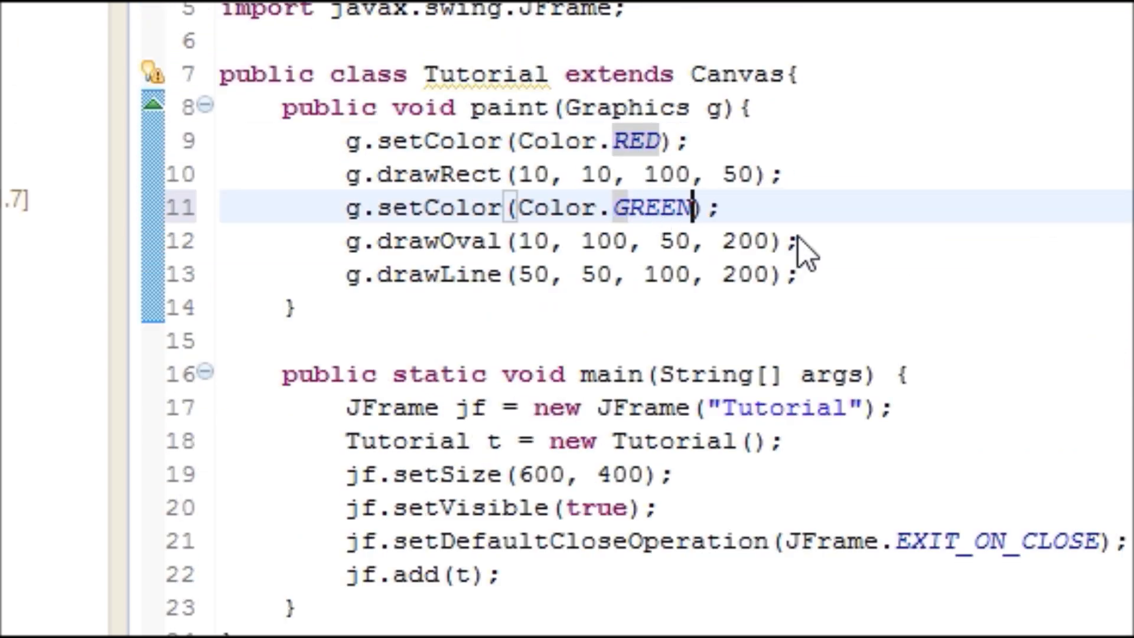
pyautogui.press('Enter')
pyautogui.write('g.setColor(Color.BLUE);')
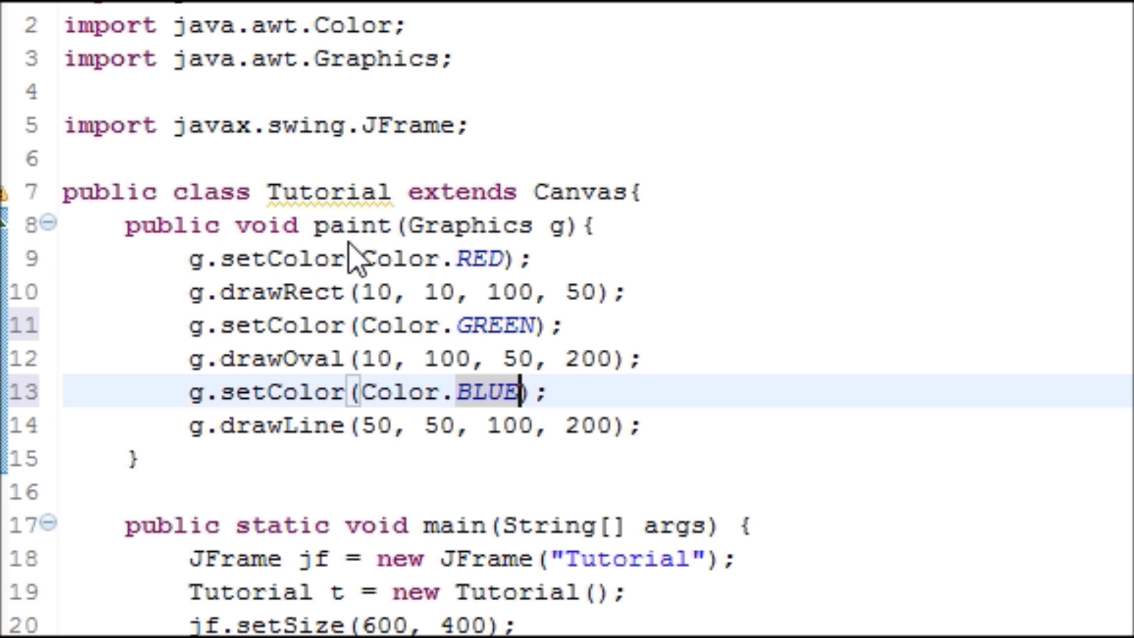
pyautogui.moveTo(471, 427)
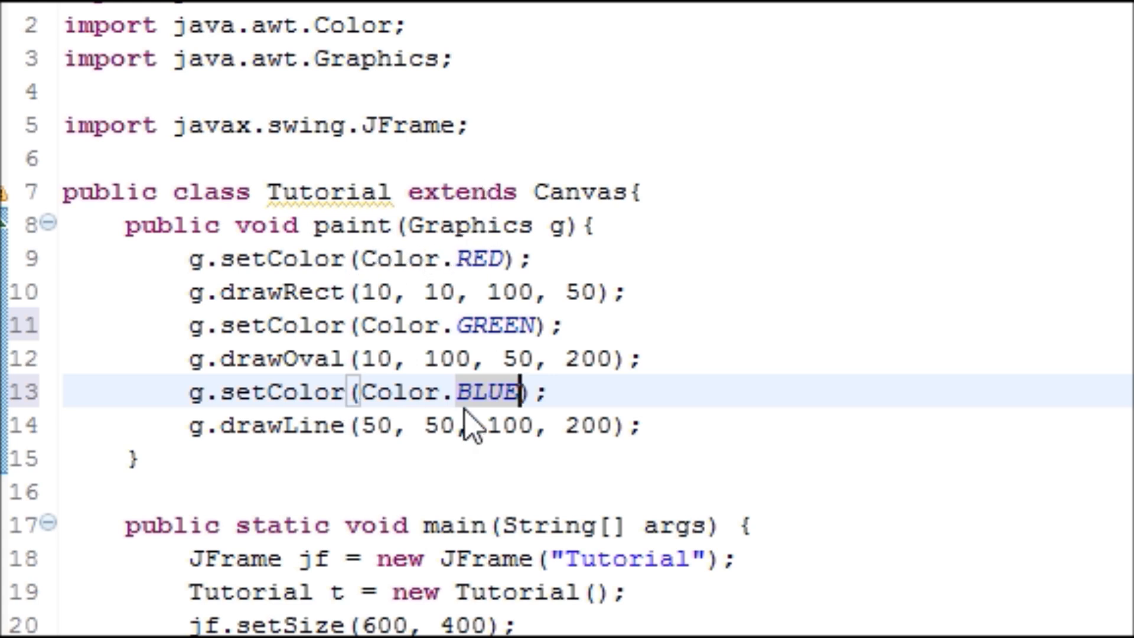
pyautogui.moveTo(438, 340)
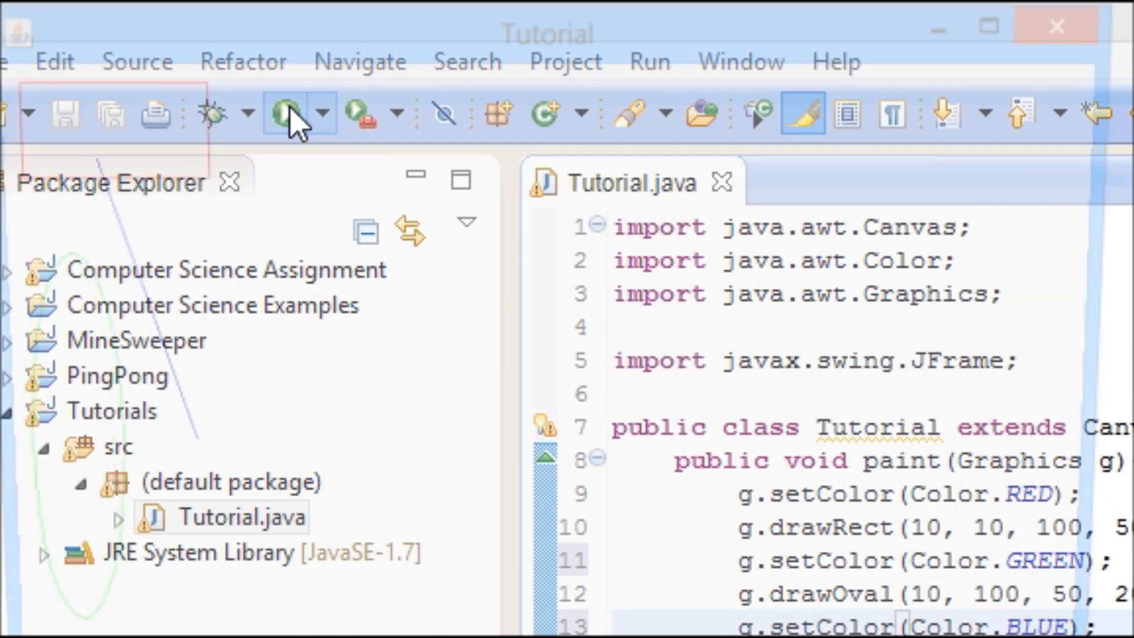
# Step: Run the program to view the red rectangle, green oval and blue line
pyautogui.click(286, 113)
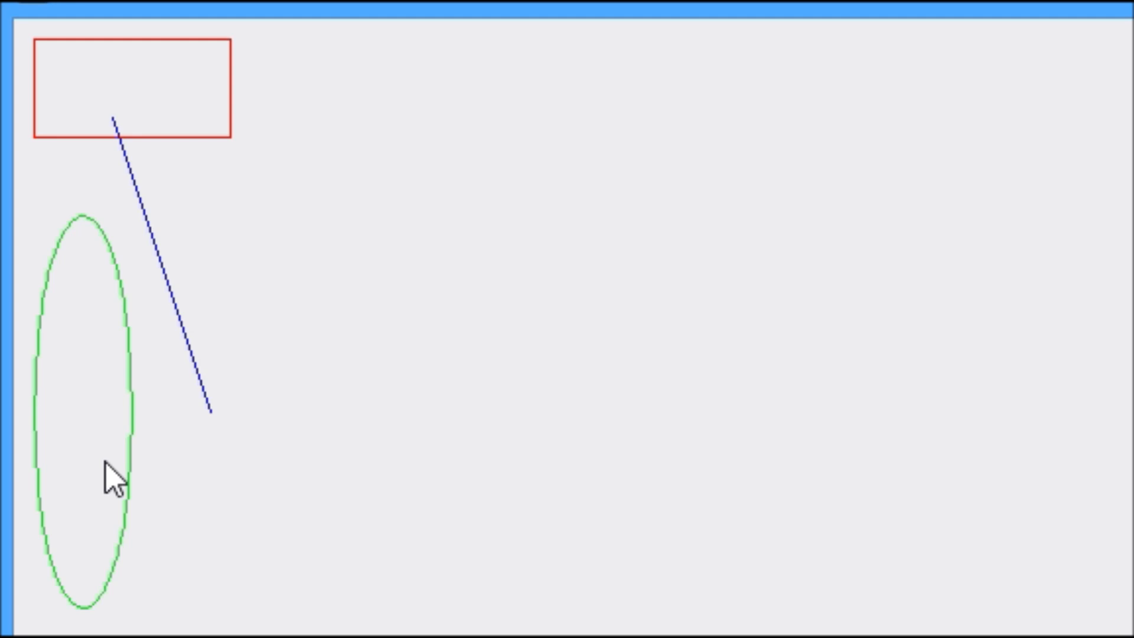
pyautogui.scroll(-3)
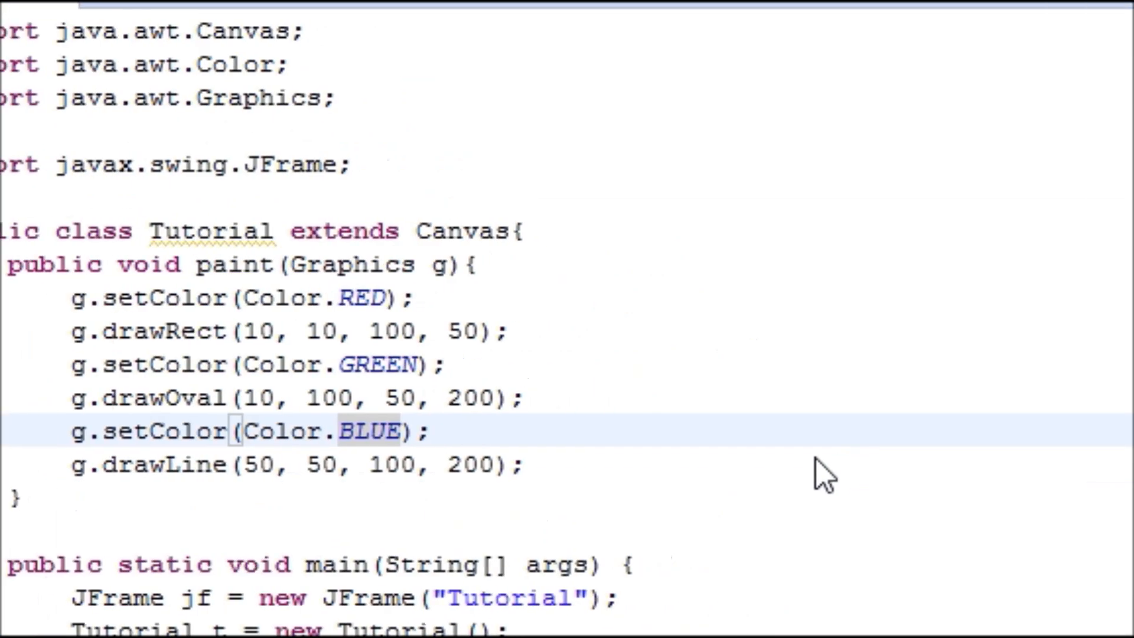
pyautogui.moveTo(353, 202)
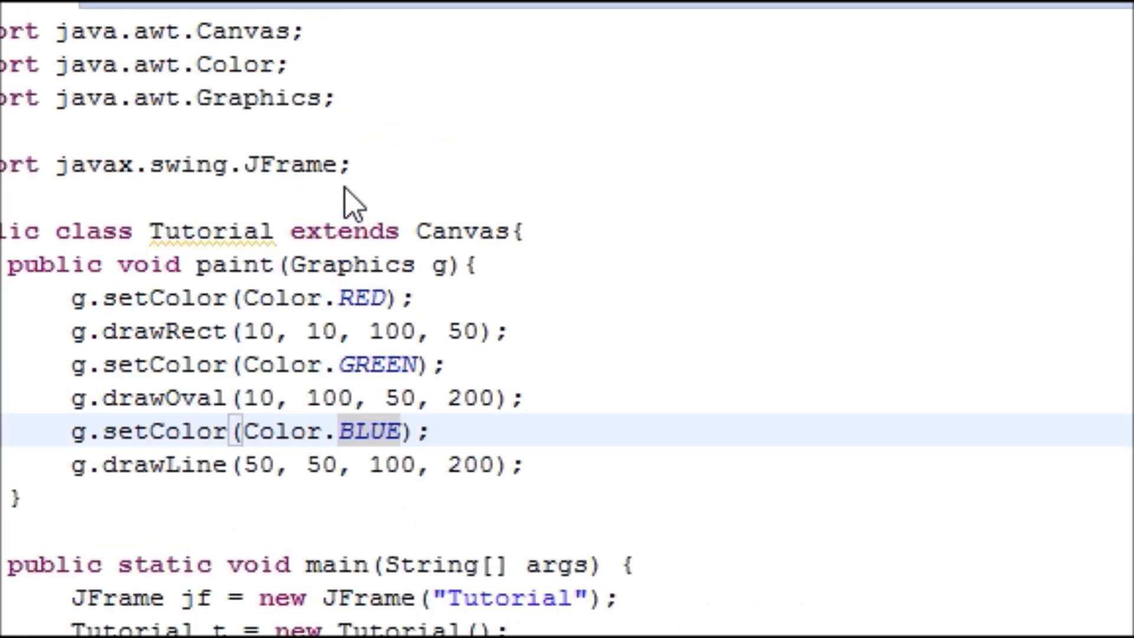